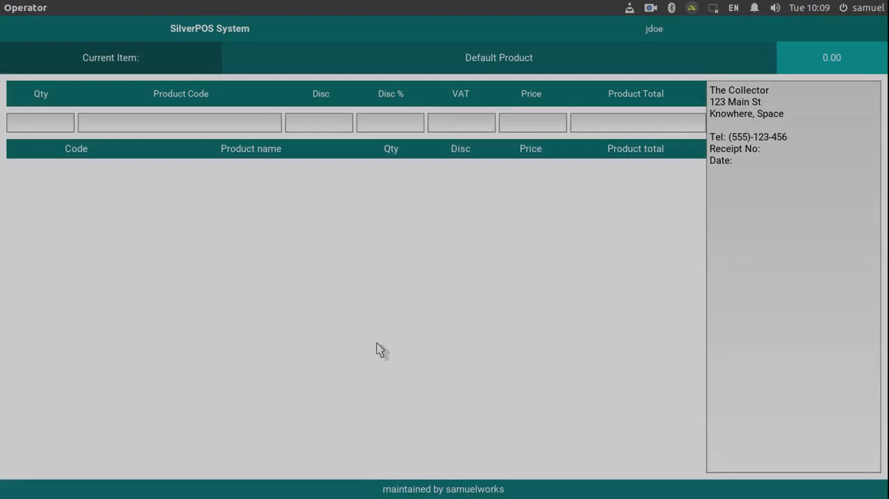
pyautogui.click(179, 123)
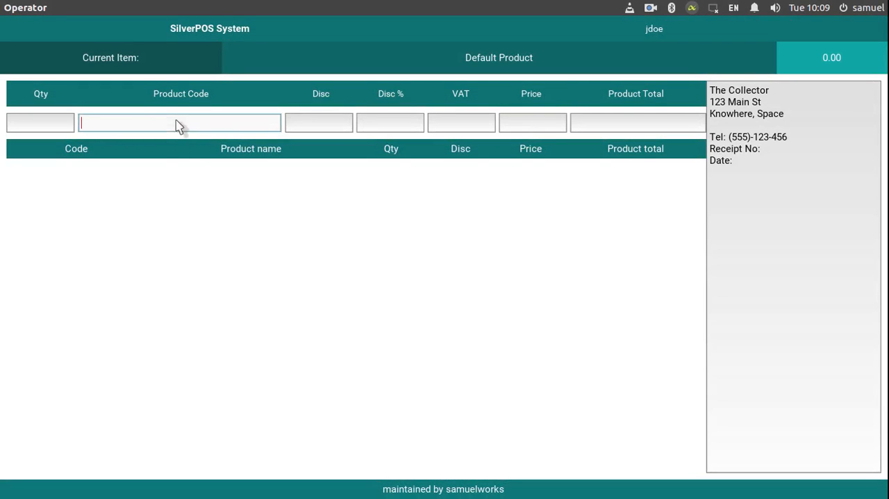
pyautogui.write('6001')
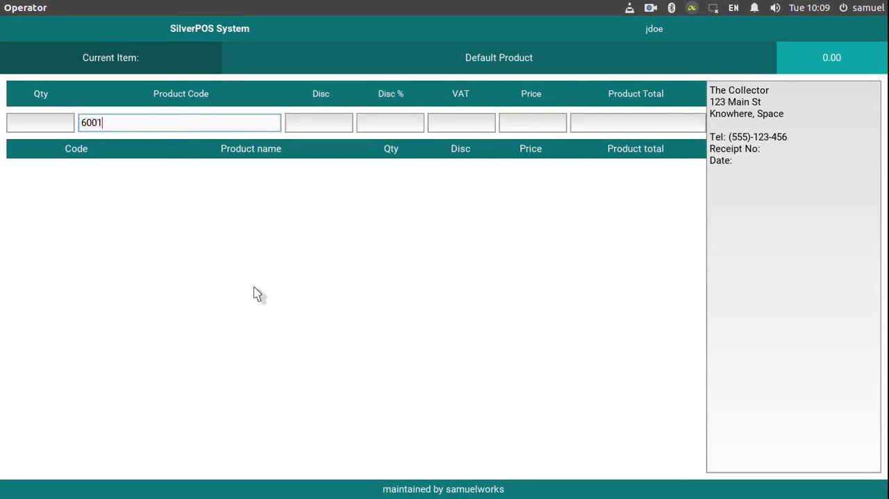
pyautogui.write('29807')
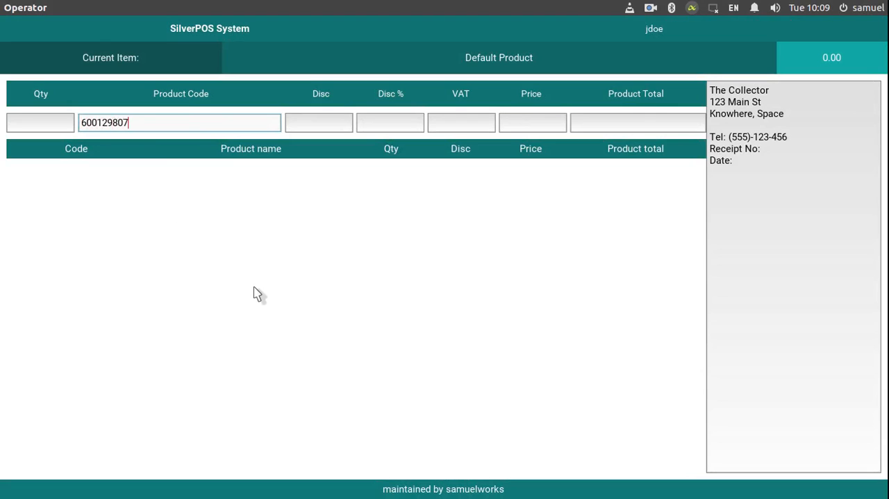
pyautogui.press('Return')
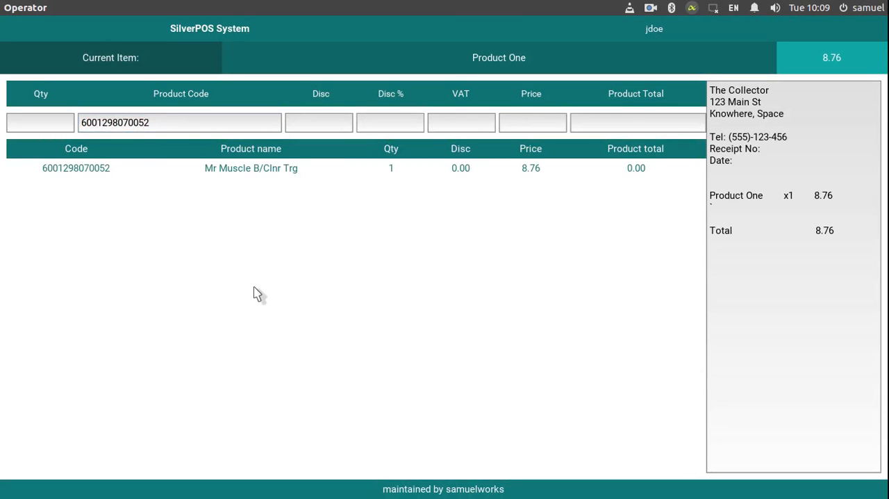
pyautogui.moveTo(316, 126)
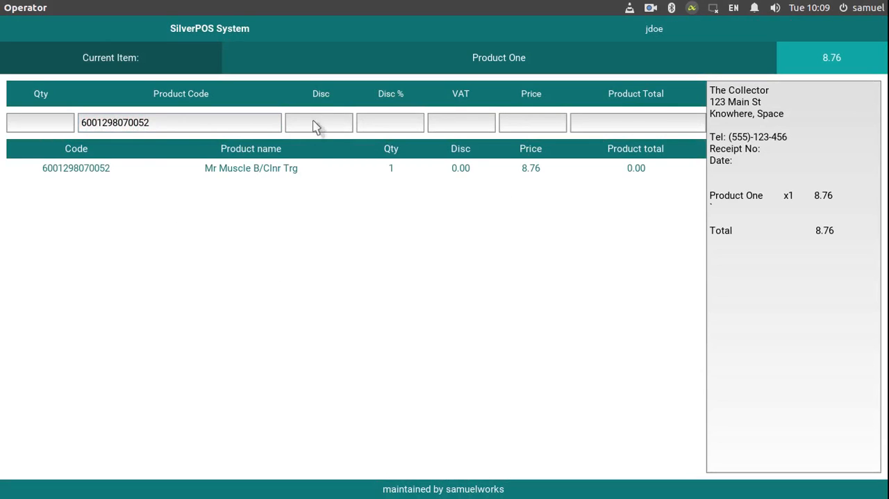
pyautogui.moveTo(598, 174)
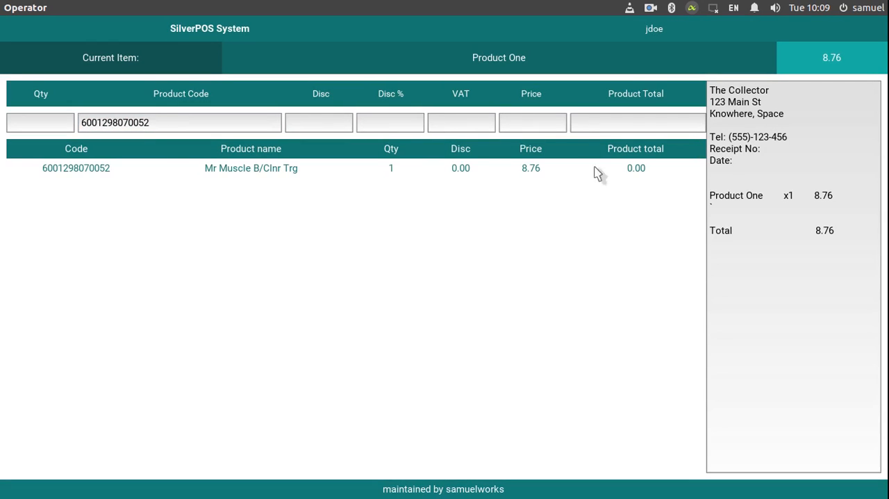
pyautogui.moveTo(387, 191)
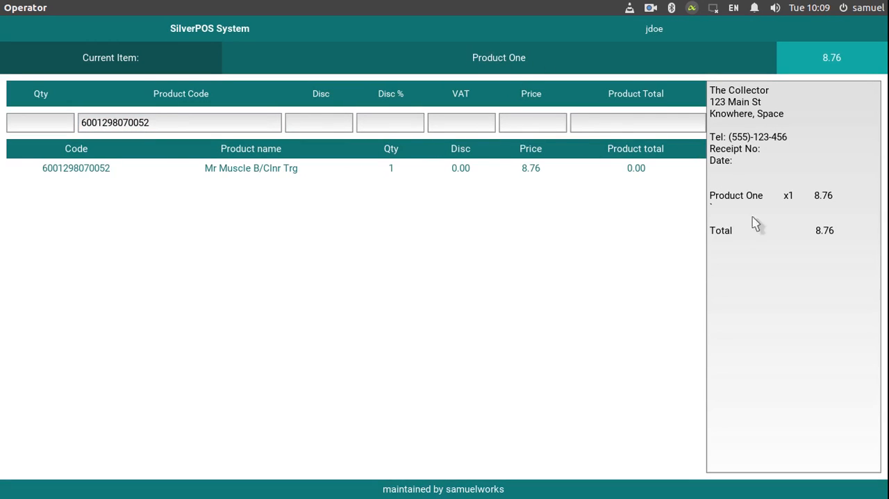
pyautogui.moveTo(527, 255)
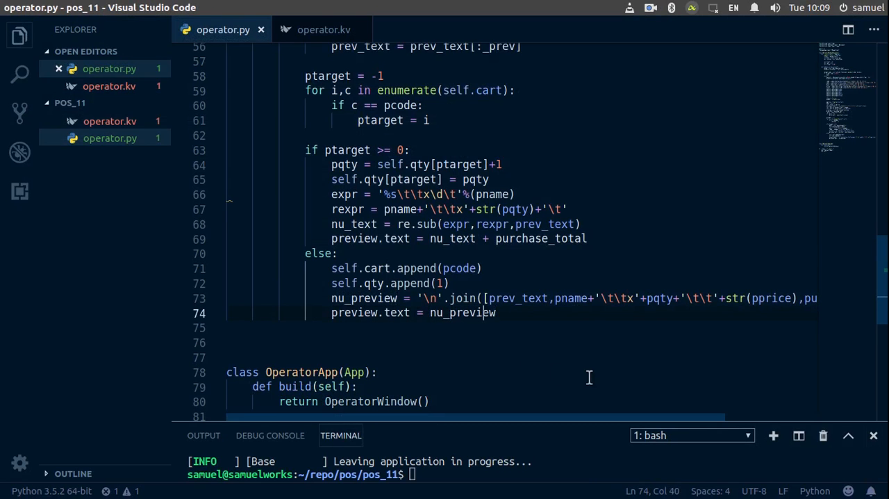
# - Add a blank line after preview.text = nu_preview and bring up operator.kv
pyautogui.press('Enter')
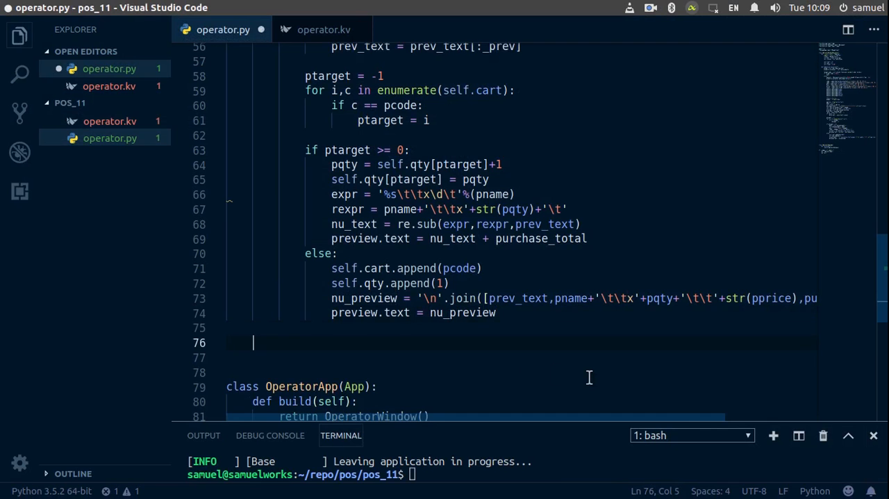
pyautogui.press('Tab')
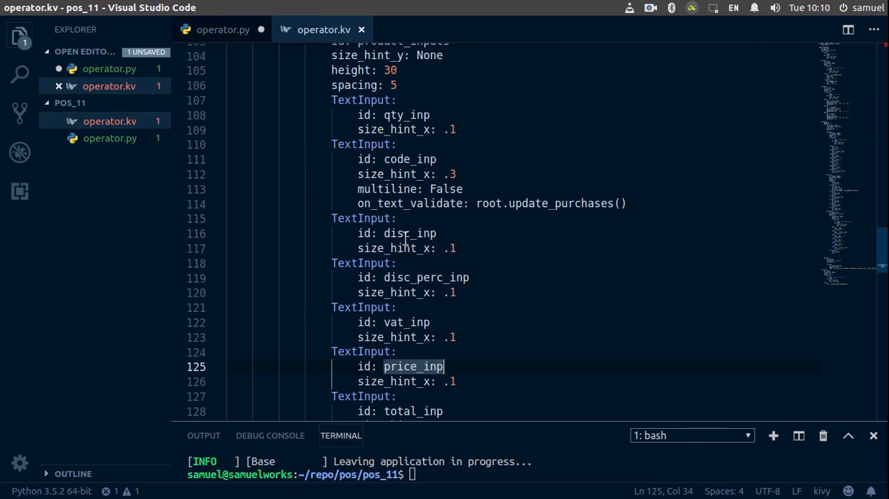
pyautogui.moveTo(364, 108)
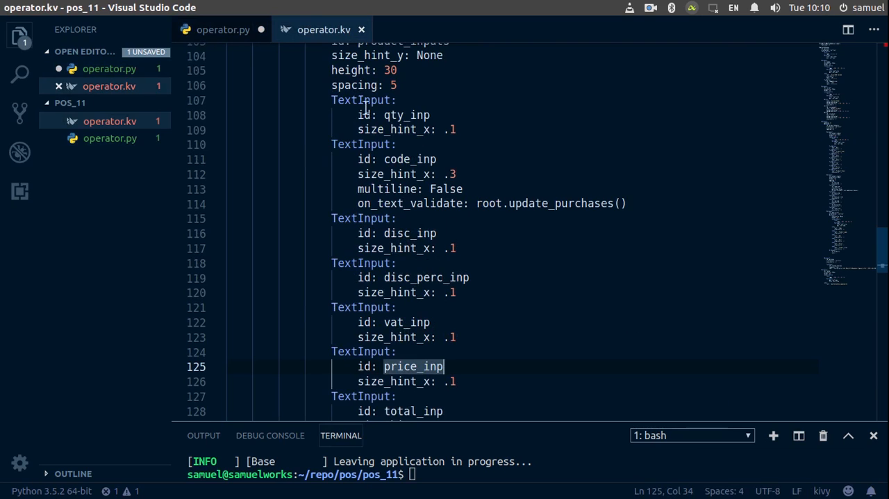
# - Add reset lines in operator.py setting disc_inp to '0.00' and disc_perc_inp to '0'
pyautogui.click(222, 30)
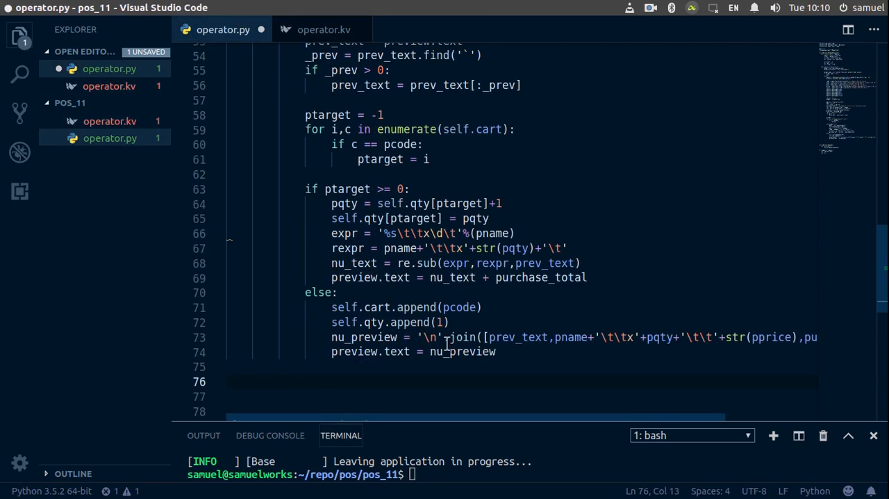
pyautogui.write('self.ids.d')
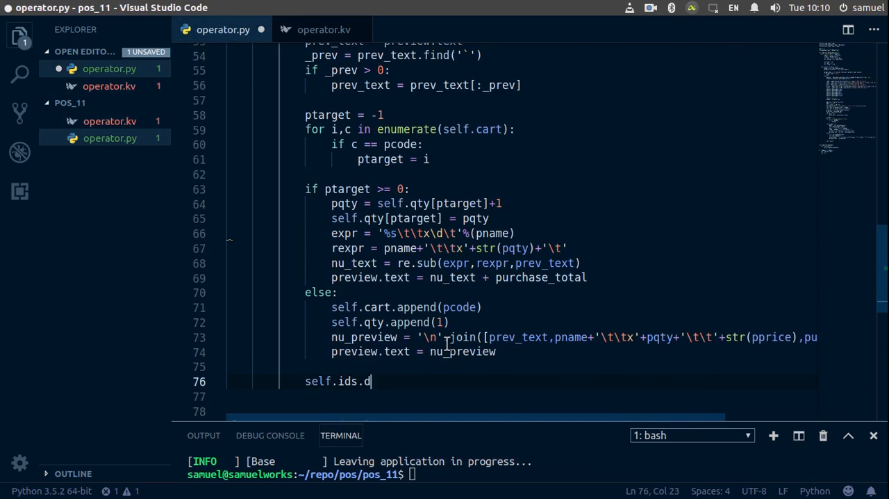
pyautogui.write('isc')
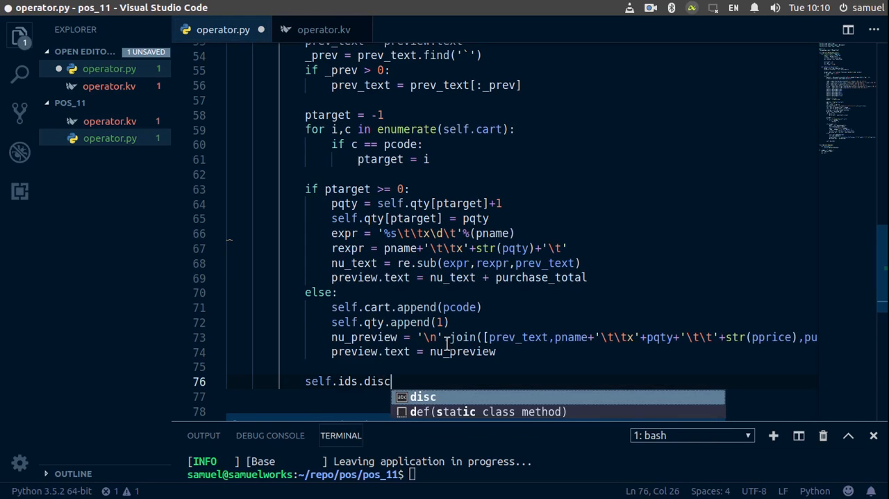
pyautogui.write('_inp')
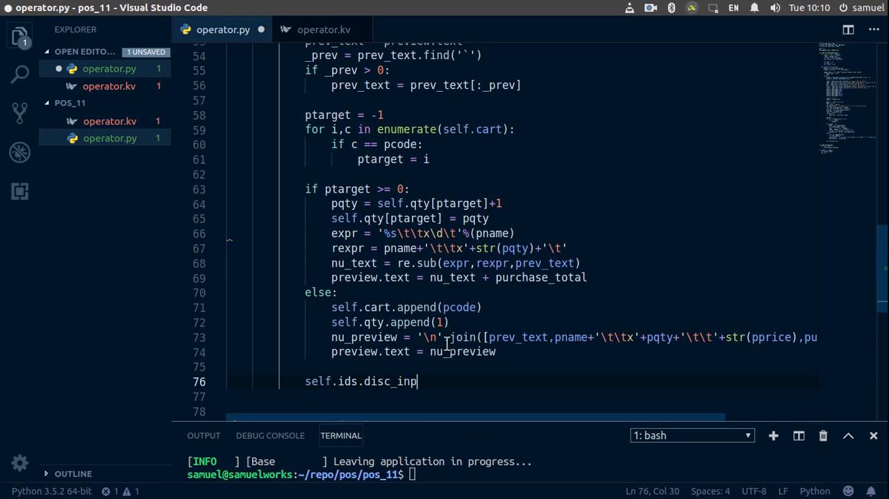
pyautogui.write('=')
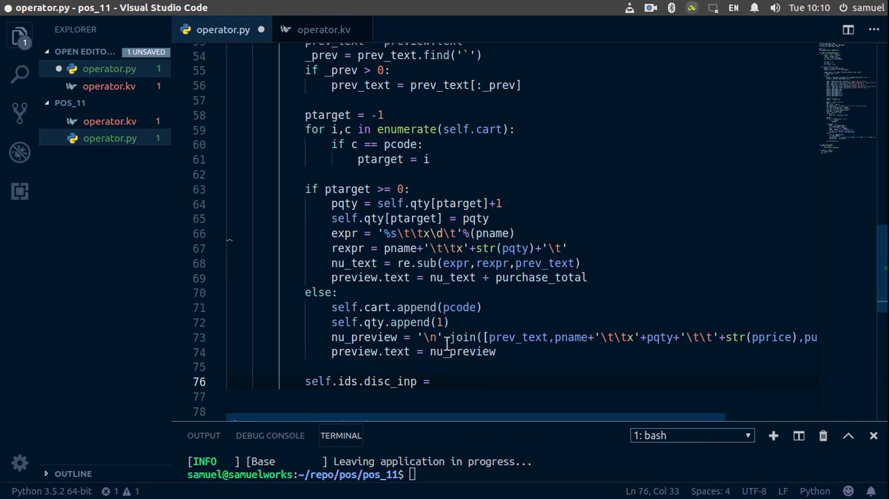
pyautogui.write("'0'")
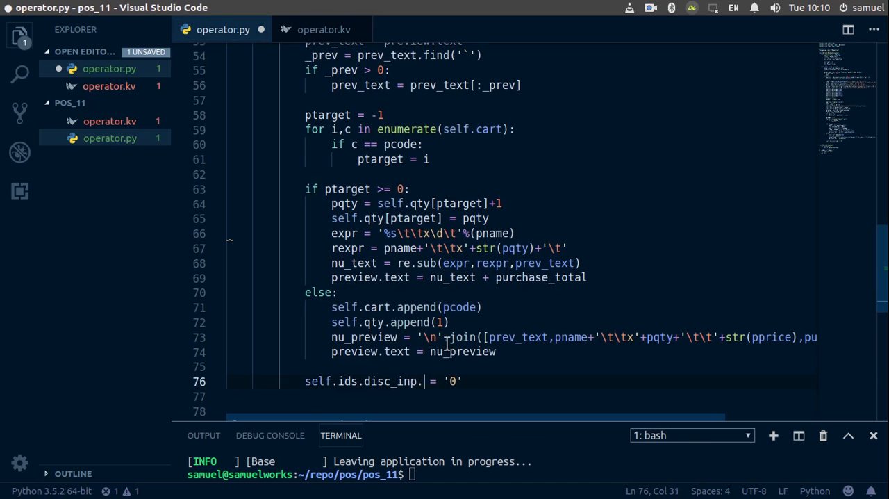
pyautogui.write('text')
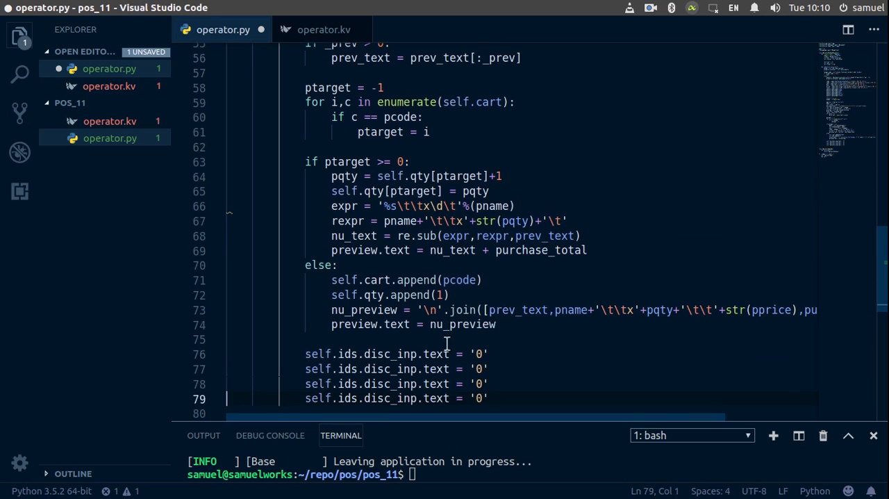
pyautogui.click(381, 369)
pyautogui.write('c_per')
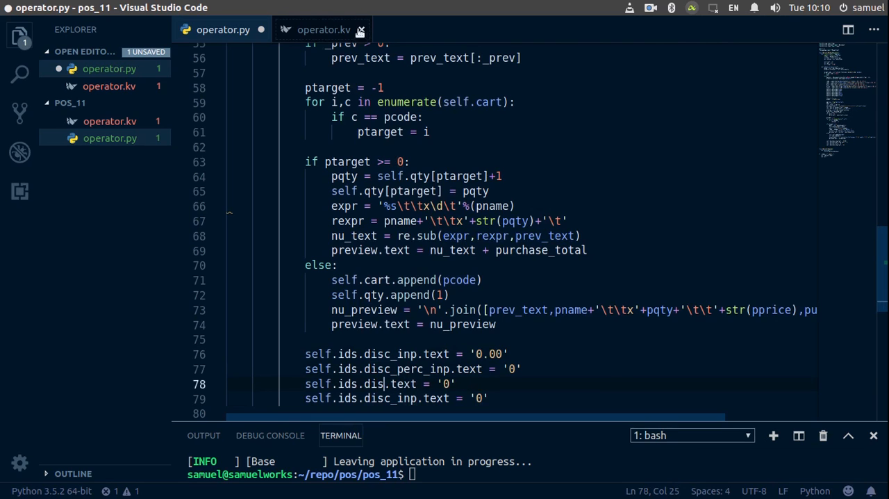
# - Check the operator.kv ids, then retarget the remaining reset lines to vat_inp and total_inp
pyautogui.click(323, 29)
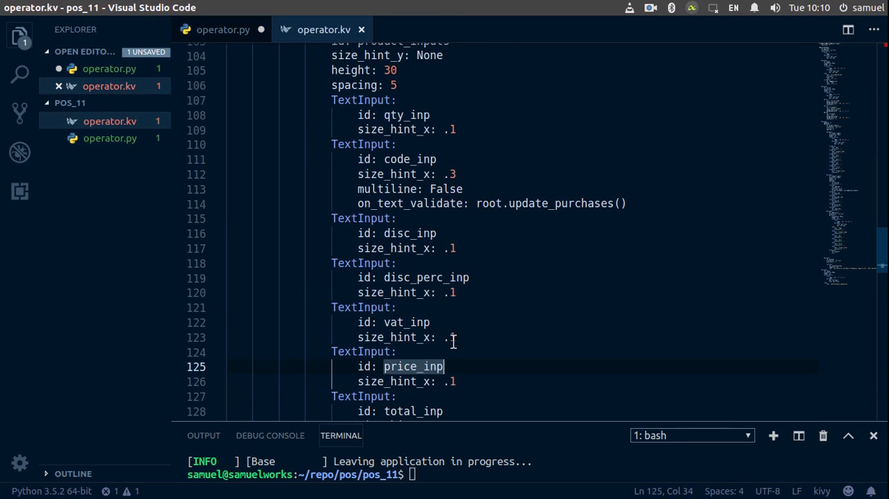
pyautogui.moveTo(223, 29)
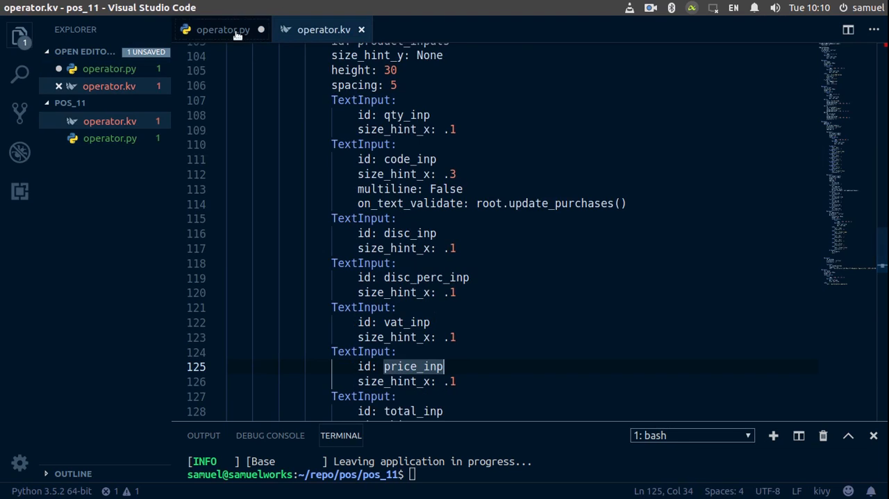
pyautogui.click(222, 29)
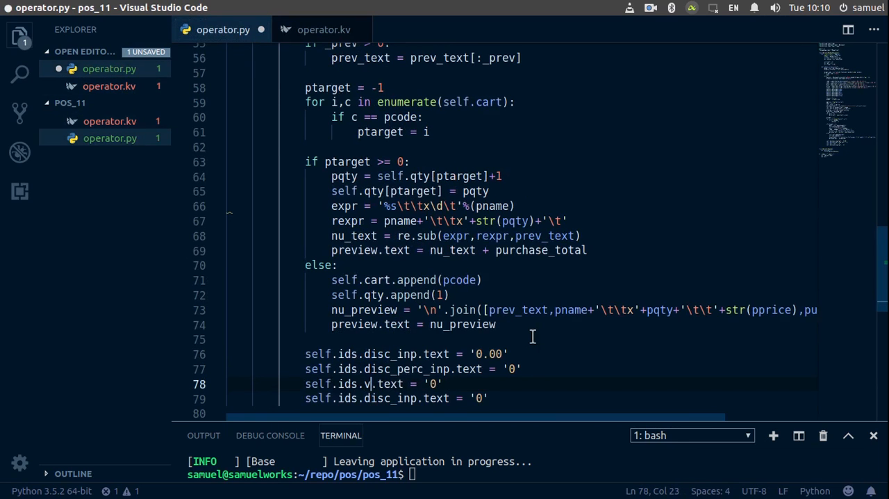
pyautogui.write('at_inp')
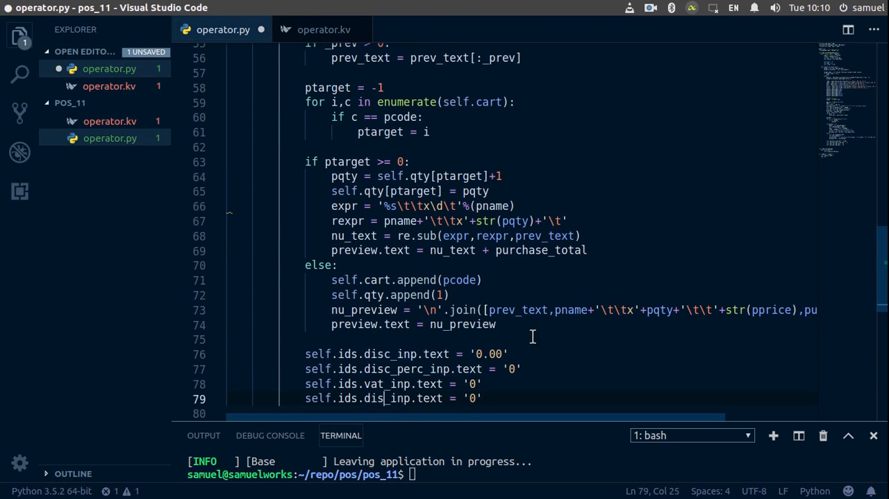
pyautogui.write('total')
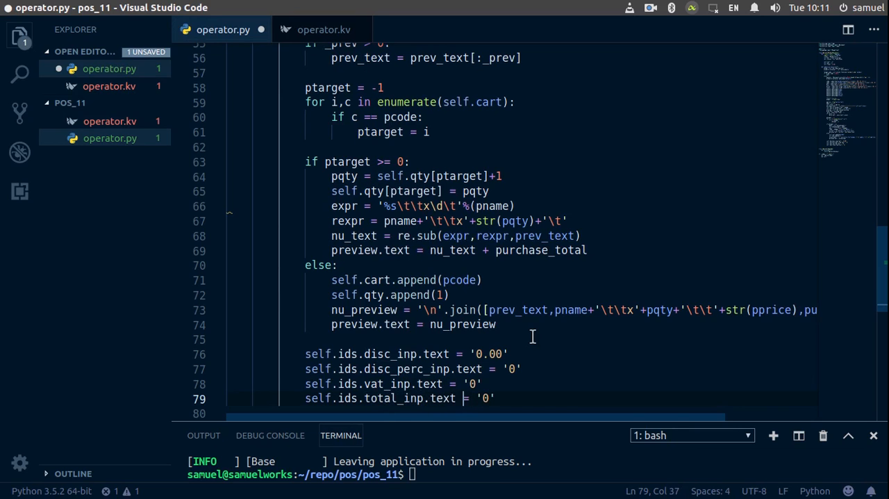
# - Change the VAT reset value from '0' to '15%'
pyautogui.click(472, 384)
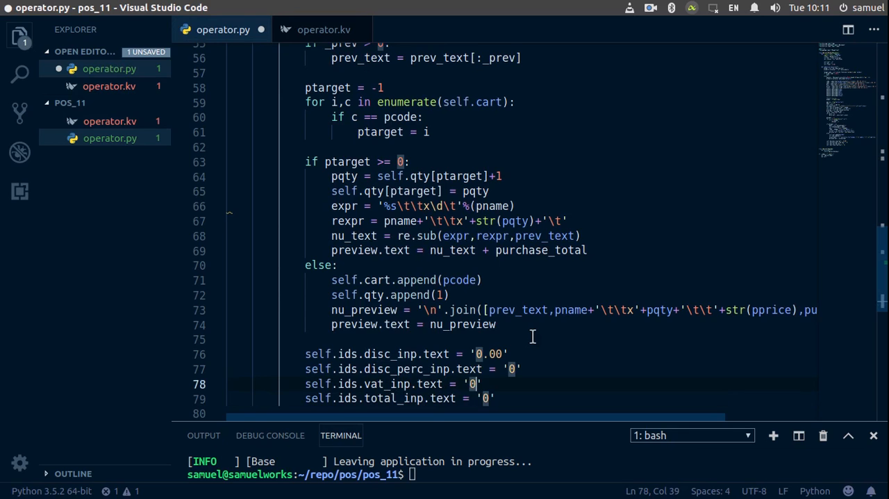
pyautogui.press('Backspace')
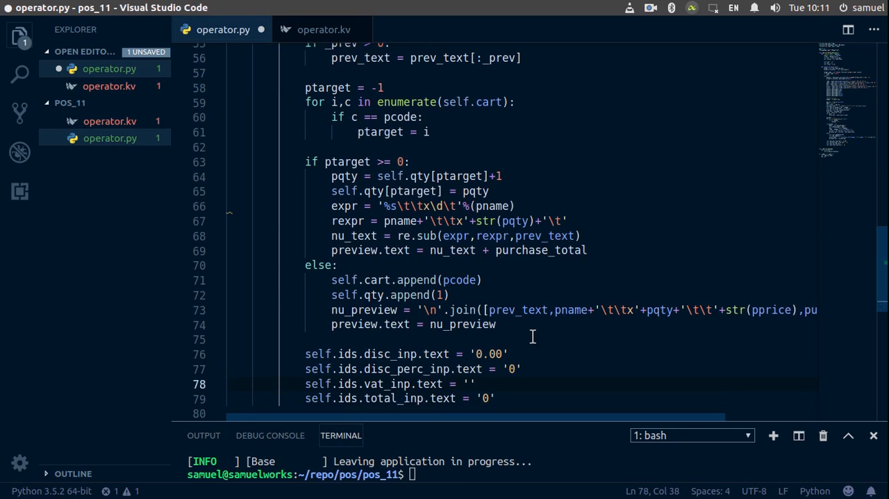
pyautogui.write('15')
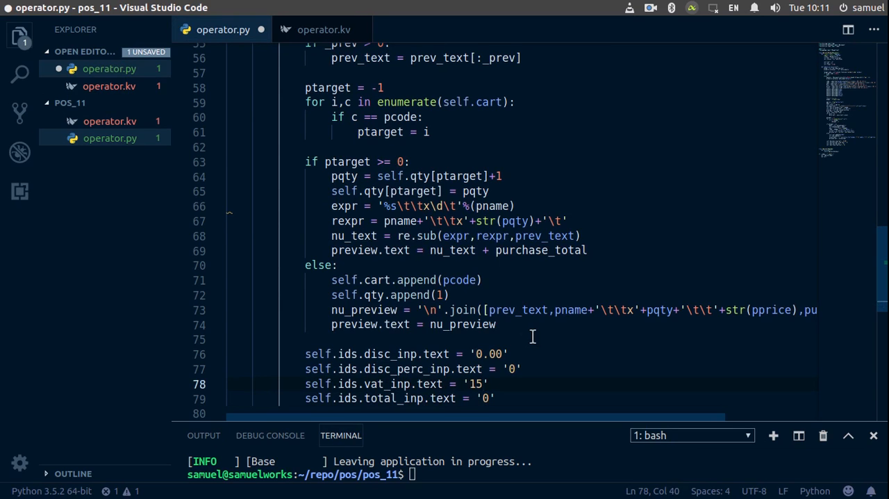
pyautogui.write('%')
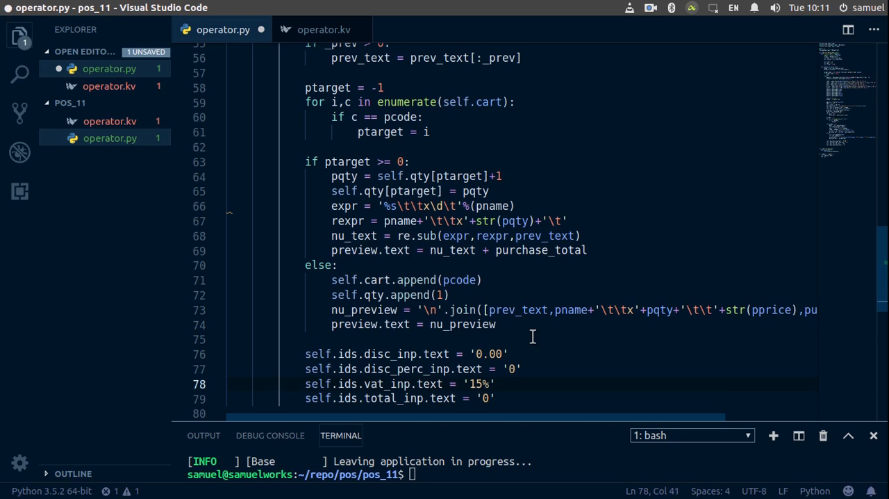
pyautogui.moveTo(491, 353)
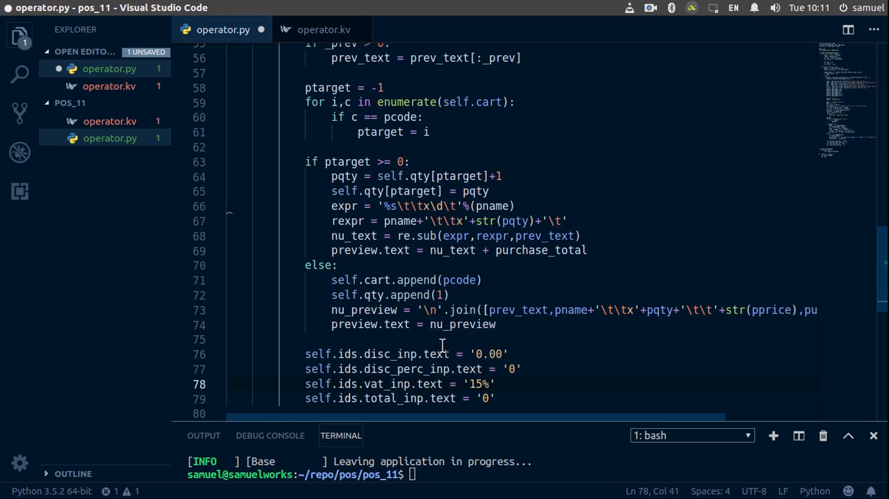
pyautogui.scroll(3)
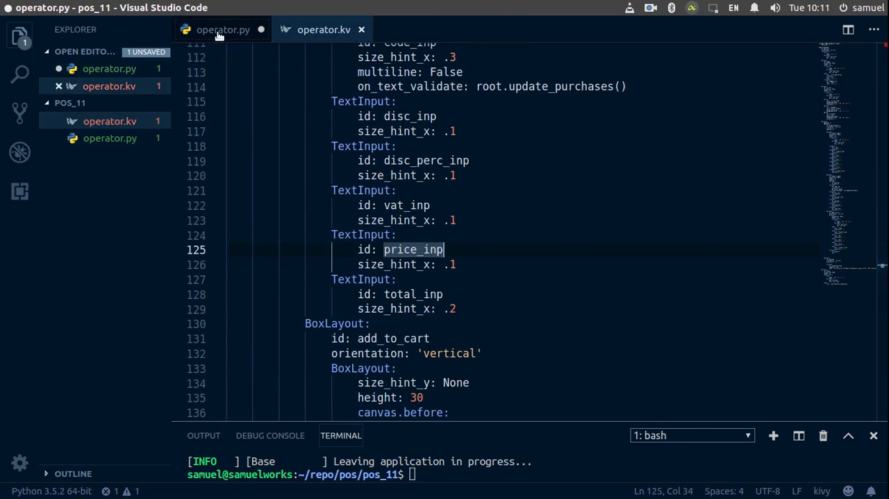
# - Set total_inp.text to str(pprice) instead of '0' and save operator.py
pyautogui.click(222, 29)
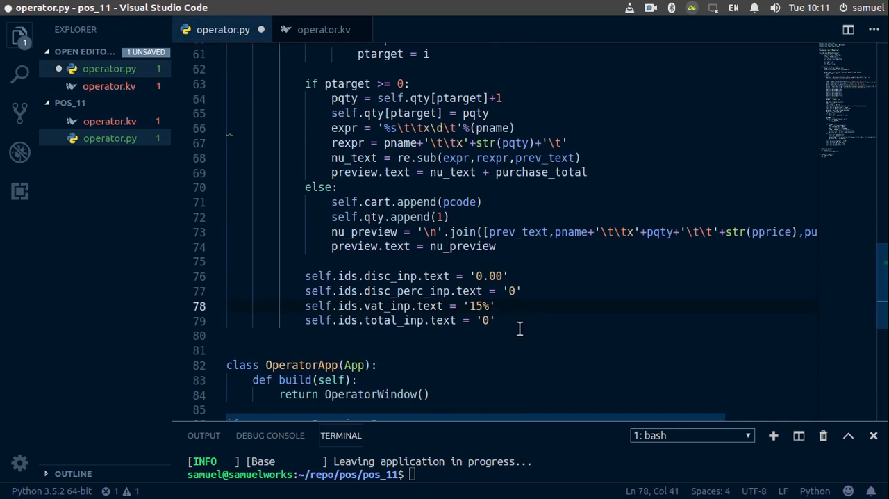
pyautogui.click(496, 320)
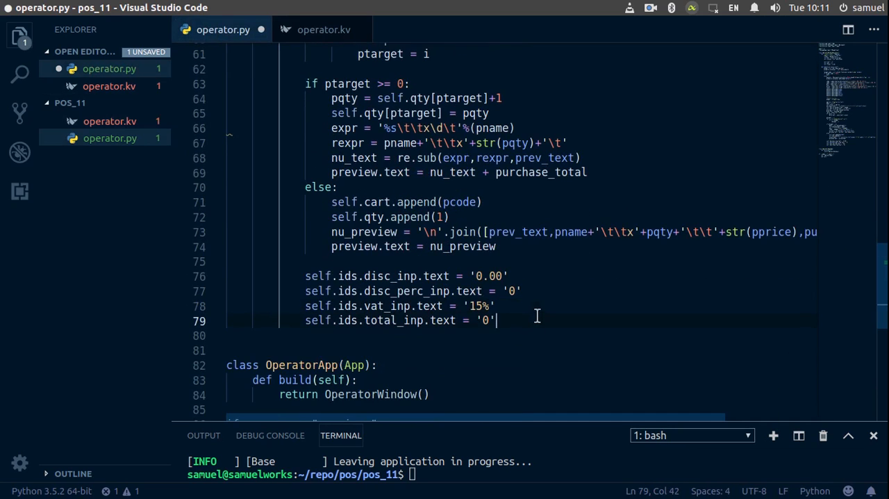
pyautogui.write('p')
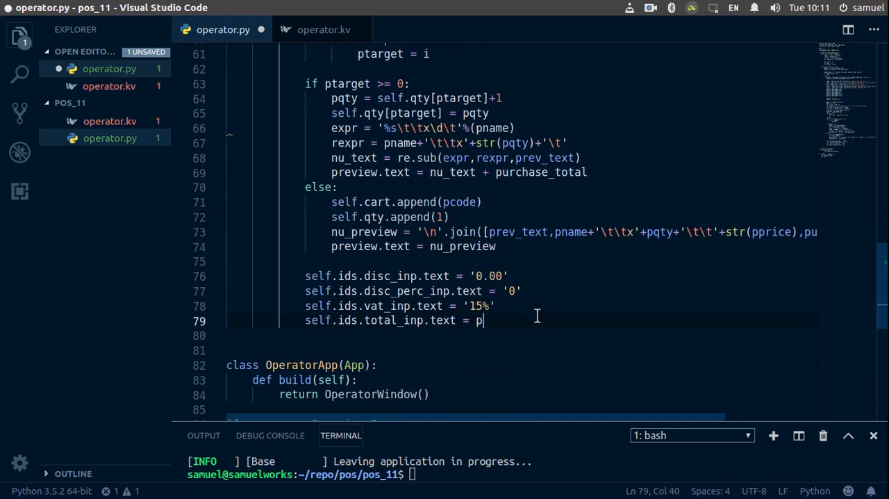
pyautogui.write('price')
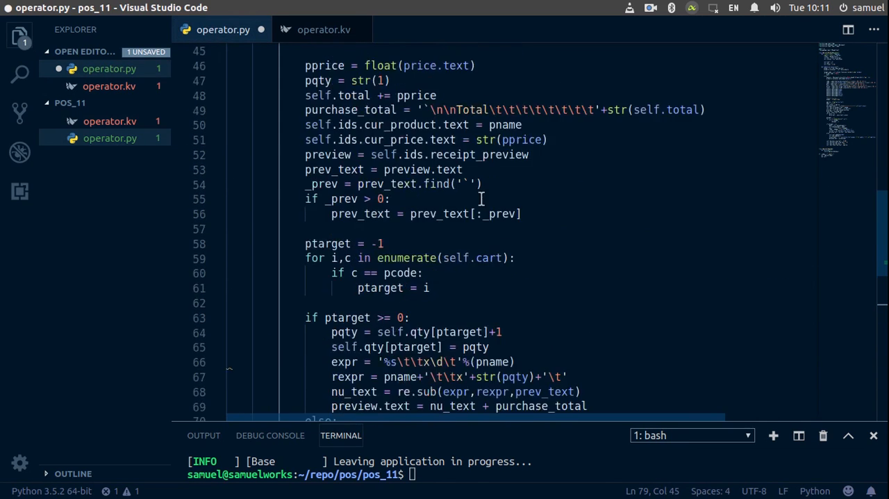
pyautogui.scroll(3)
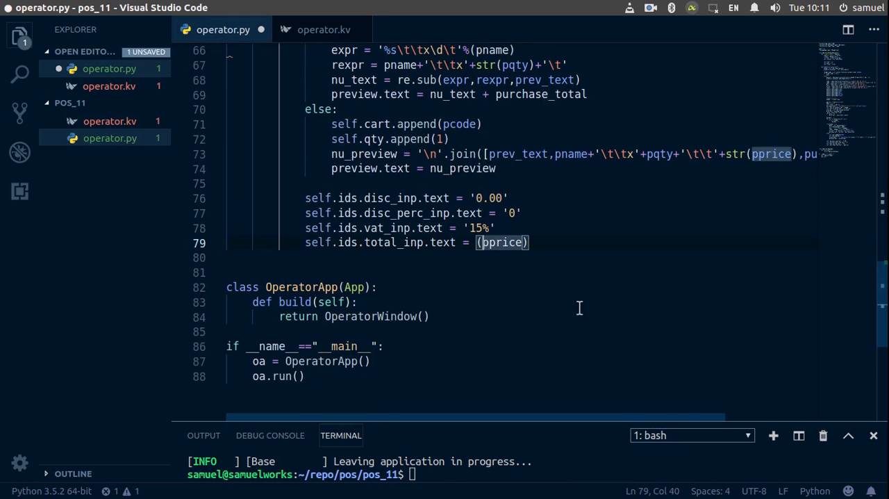
pyautogui.write('str')
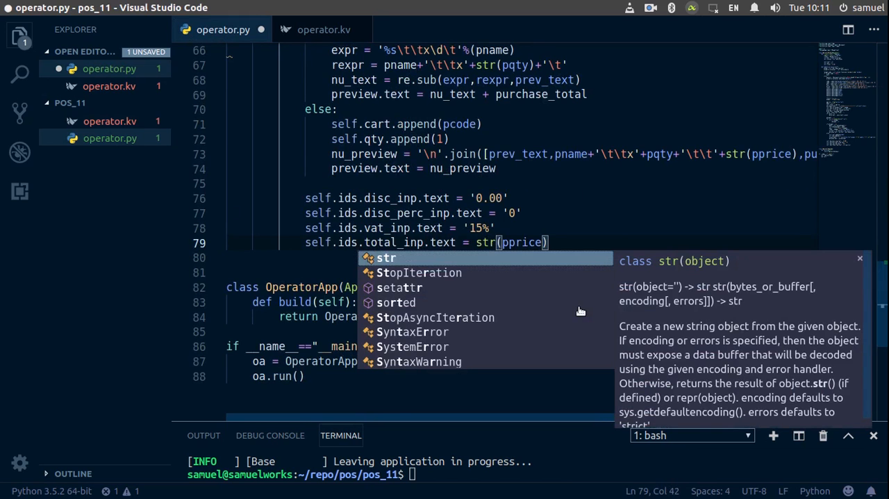
pyautogui.press('ctrl+s')
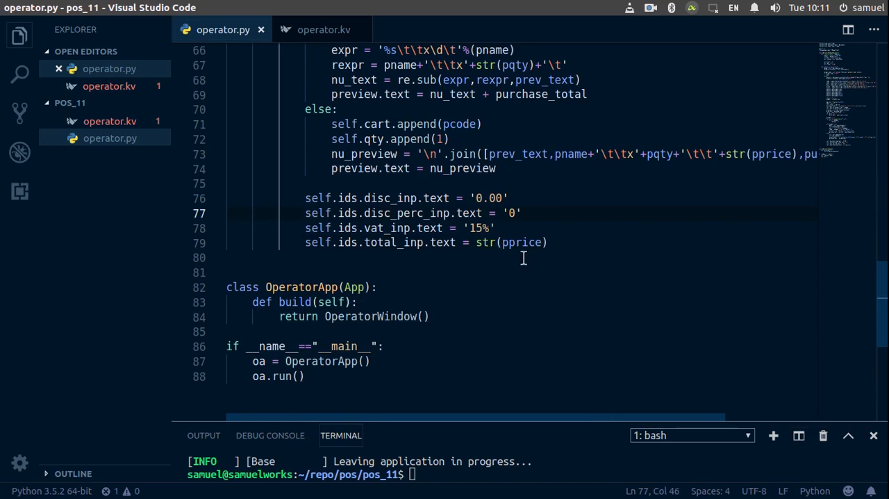
# - Replace the hardcoded pname string on line 44 with name.text
pyautogui.scroll(3)
pyautogui.write('pname = "Pro')
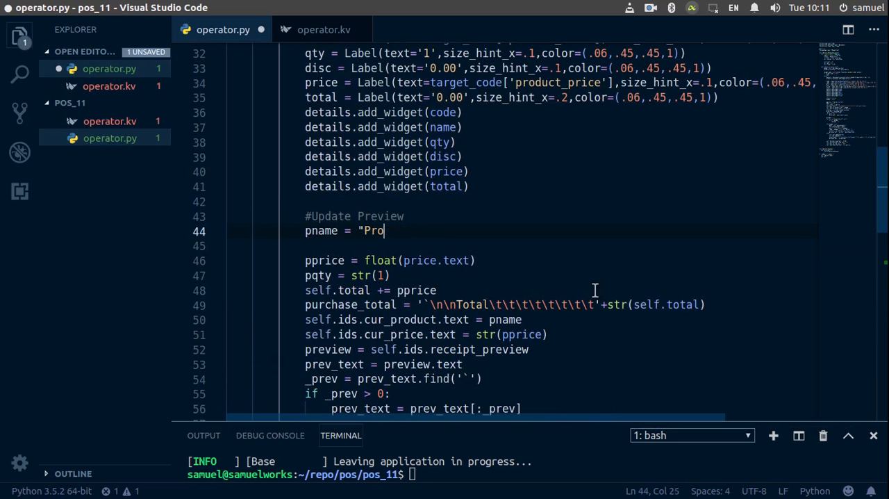
pyautogui.press('Backspace')
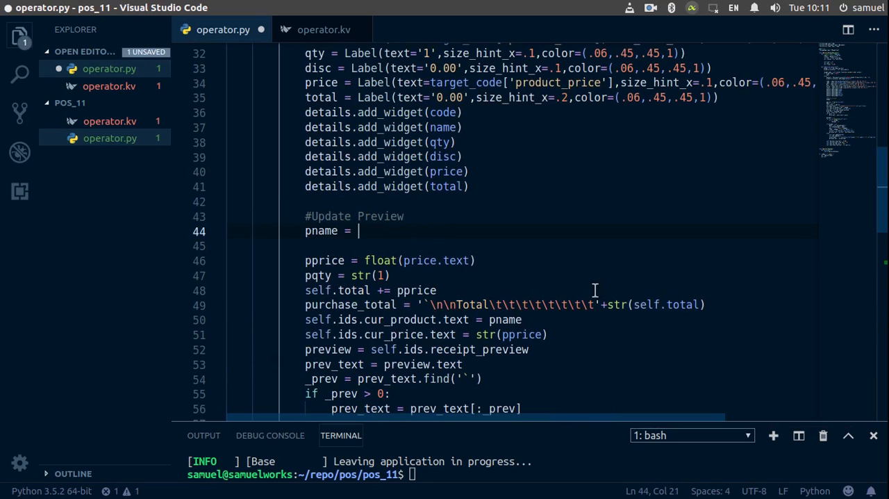
pyautogui.scroll(3)
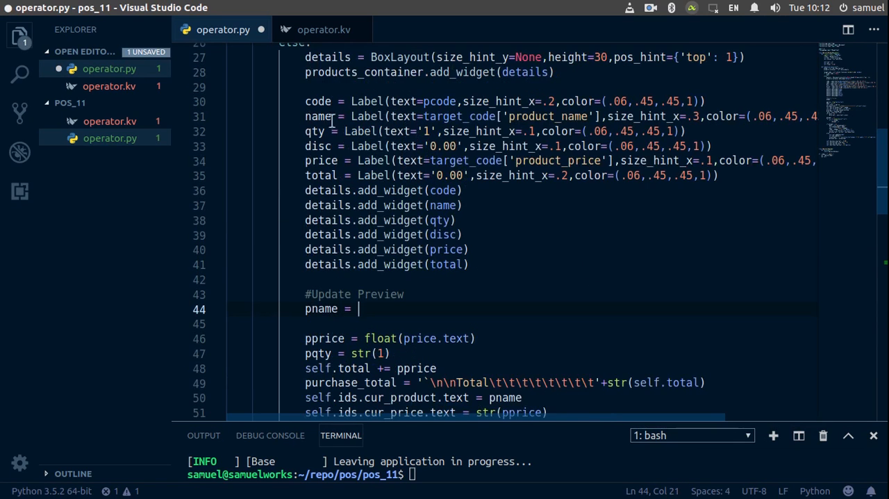
pyautogui.write('name')
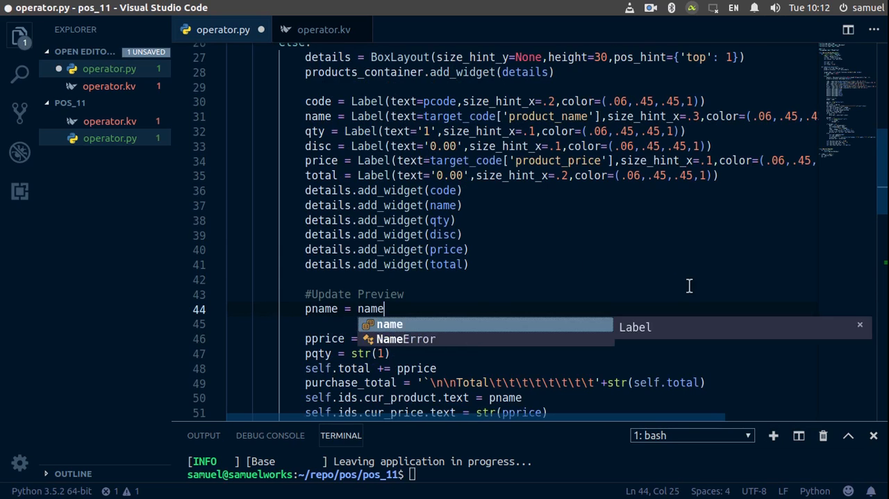
pyautogui.write('.text')
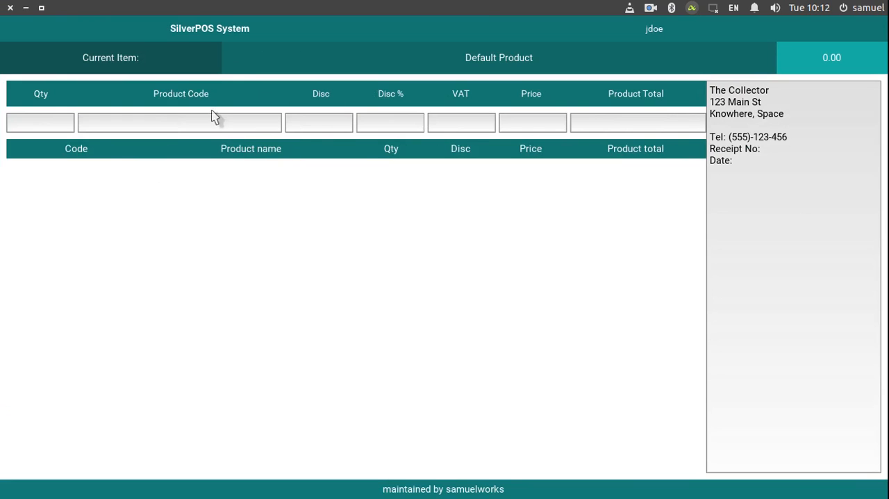
pyautogui.click(179, 122)
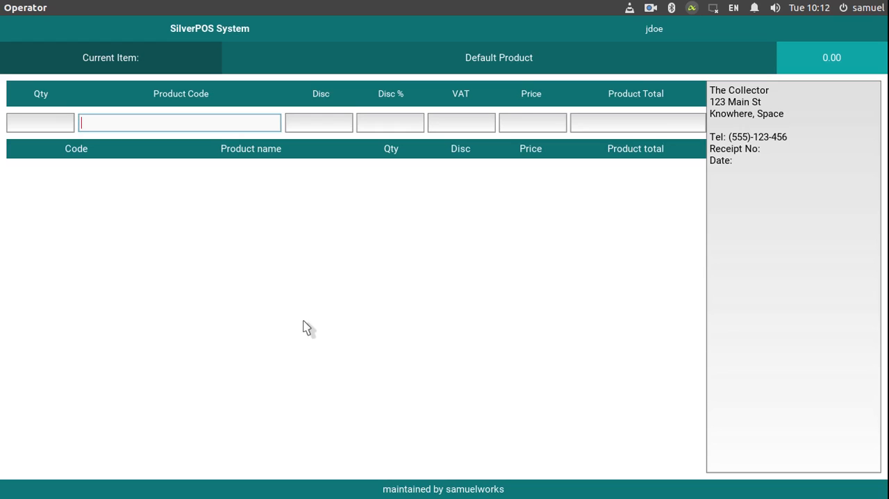
pyautogui.write('60012980')
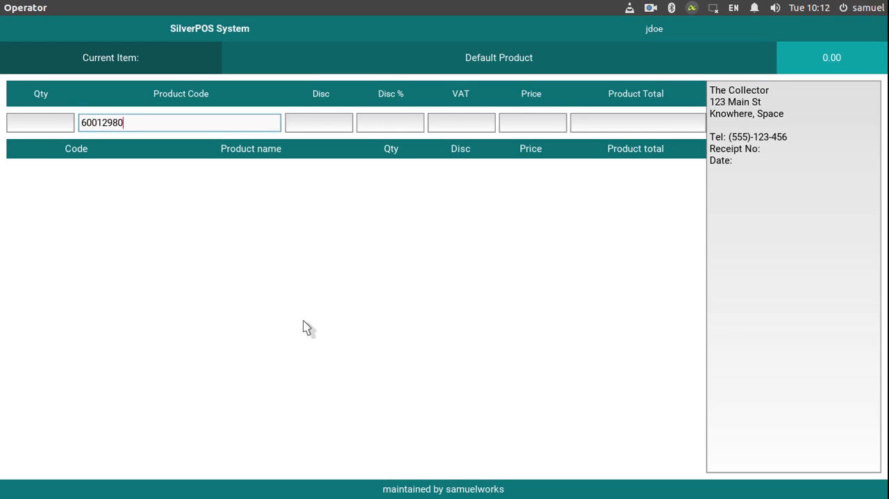
pyautogui.write('7')
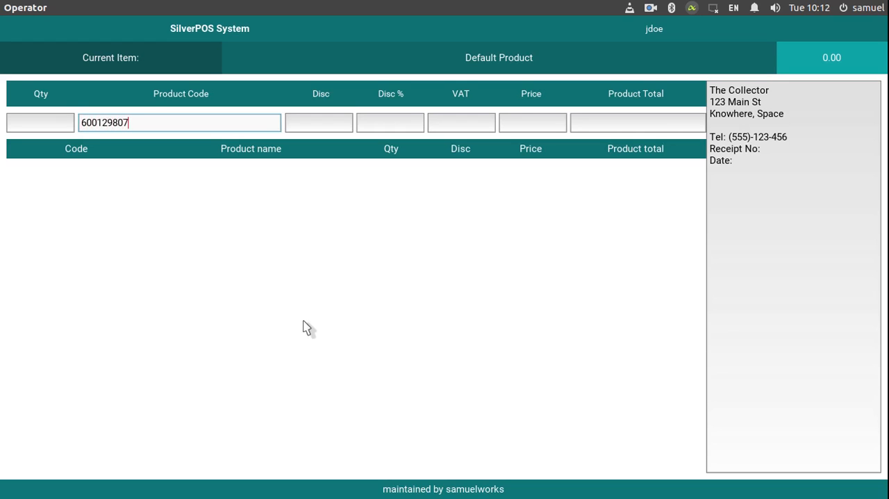
pyautogui.press('Return')
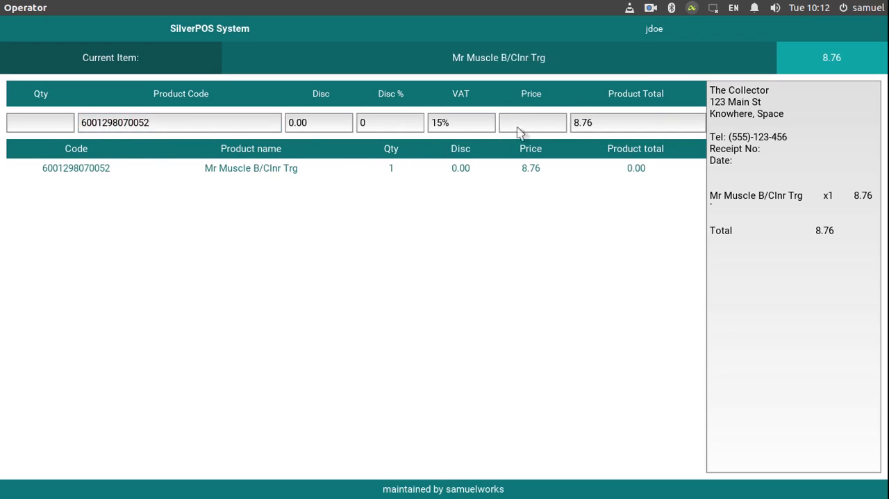
pyautogui.moveTo(726, 203)
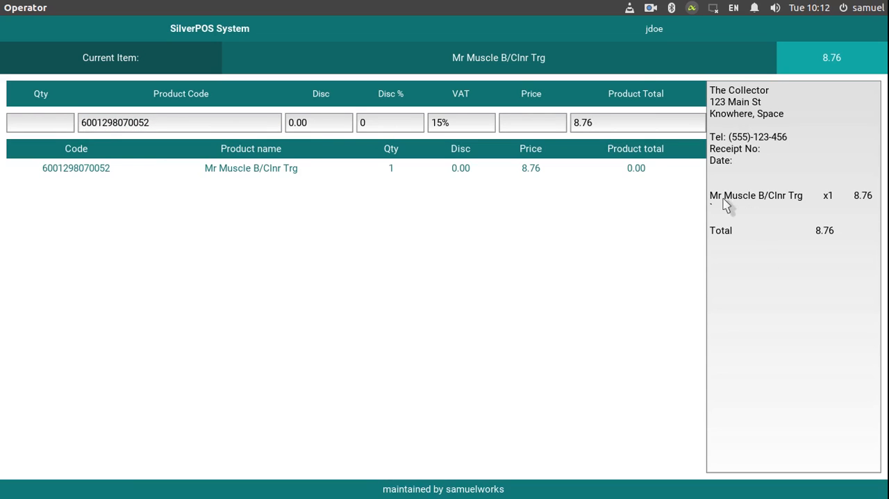
pyautogui.moveTo(524, 244)
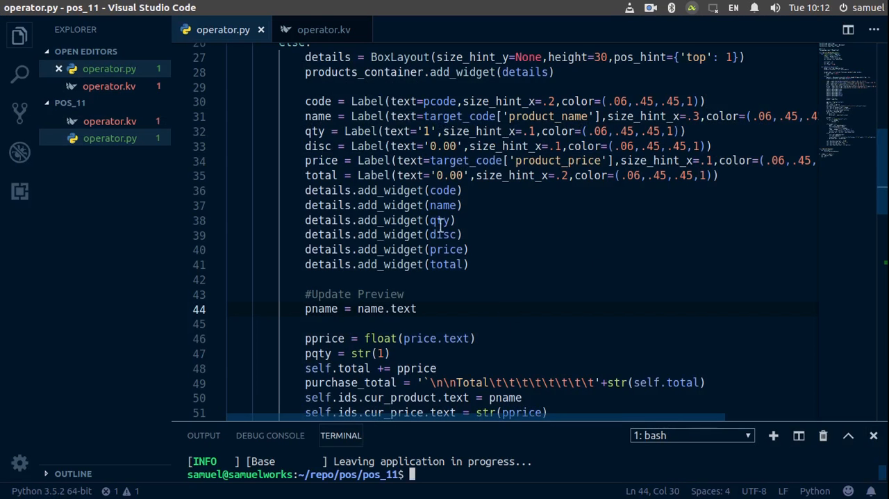
# - Start a 'self.ids.' line before the VAT reset and review the input ids in operator.kv
pyautogui.scroll(-3)
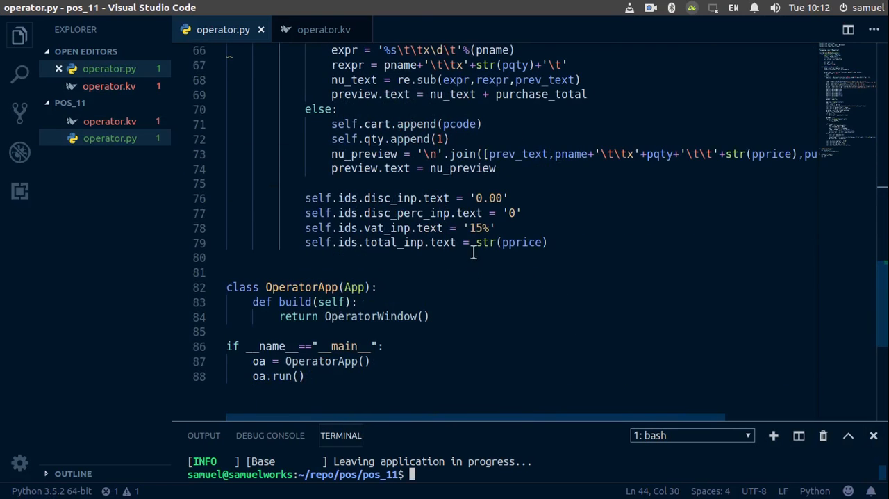
pyautogui.moveTo(547, 213)
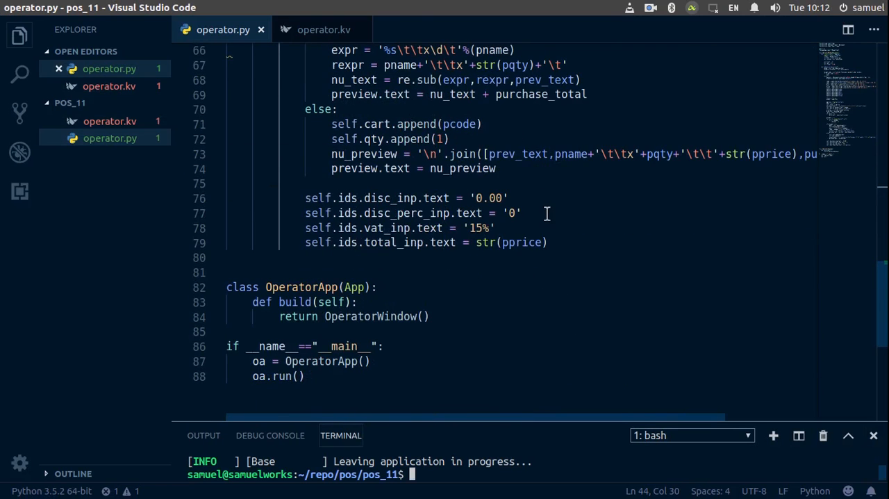
pyautogui.press('Return')
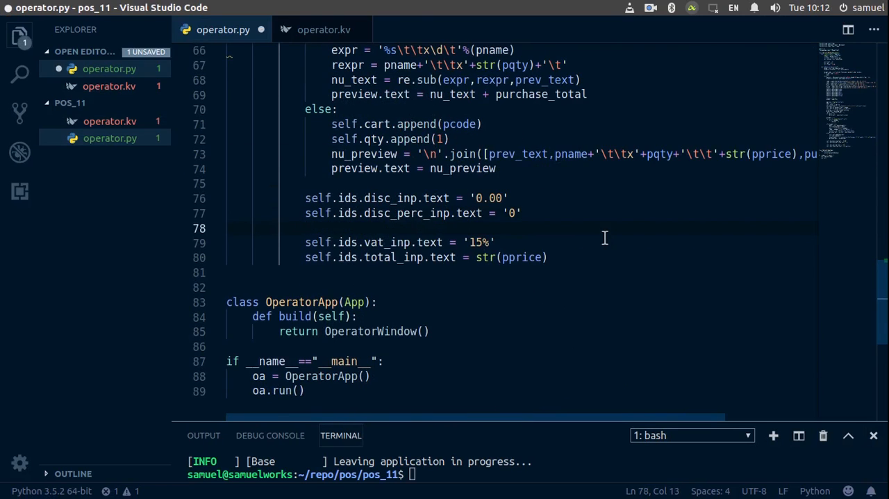
pyautogui.write('self.ids.')
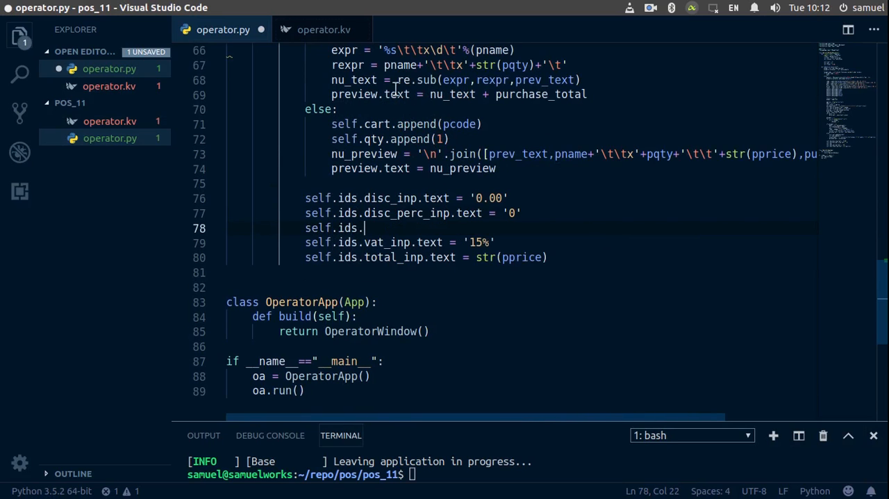
pyautogui.click(323, 29)
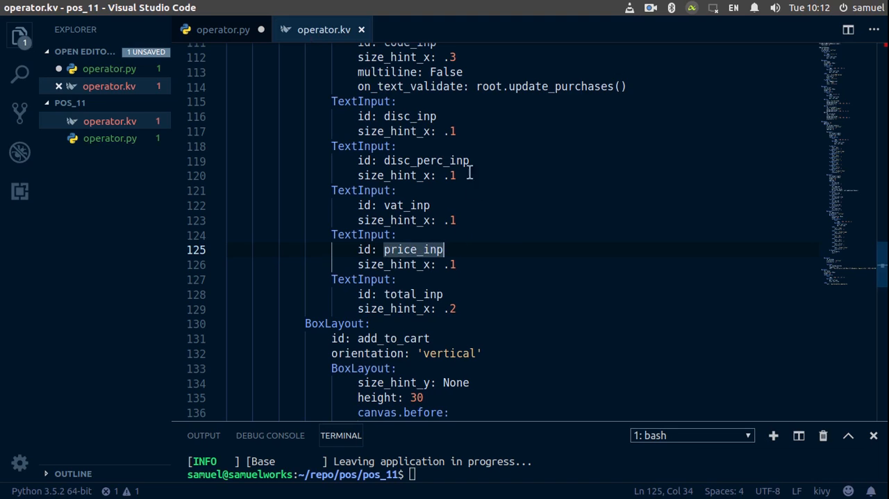
pyautogui.scroll(3)
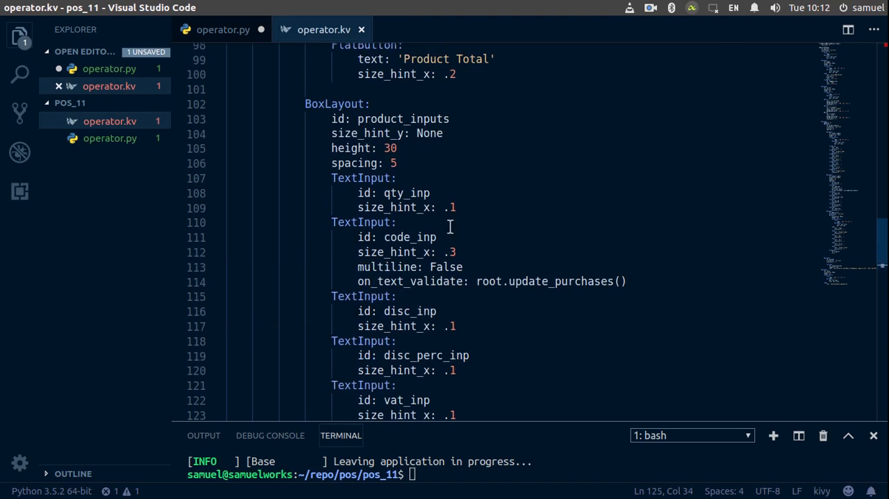
pyautogui.scroll(-3)
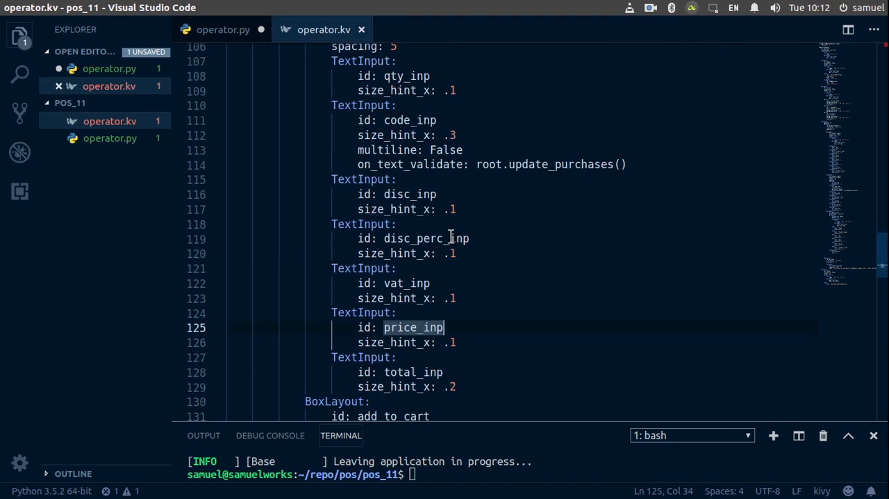
# - Complete the line self.ids.qty_inp.text = str(pqty) and add a new line below
pyautogui.click(222, 29)
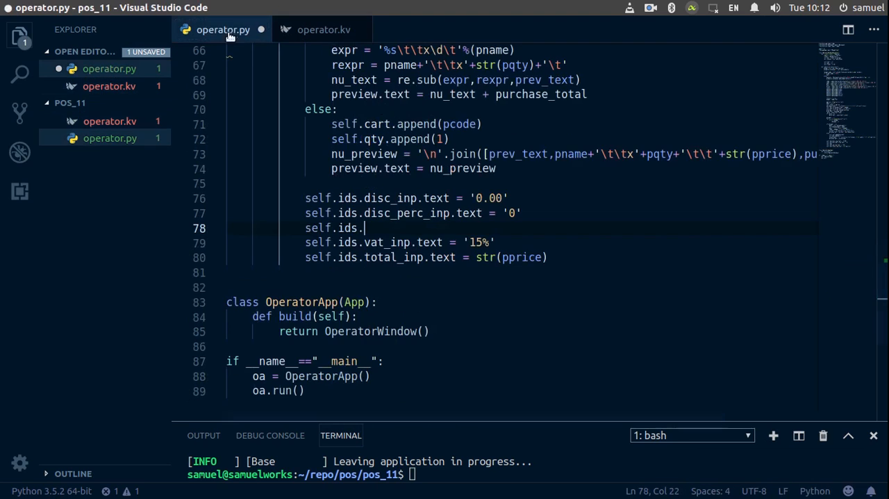
pyautogui.write('qty')
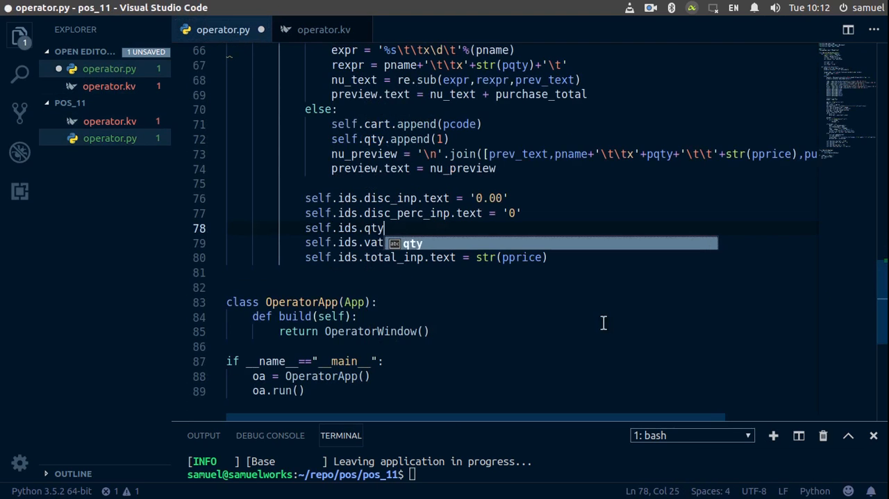
pyautogui.write('_in')
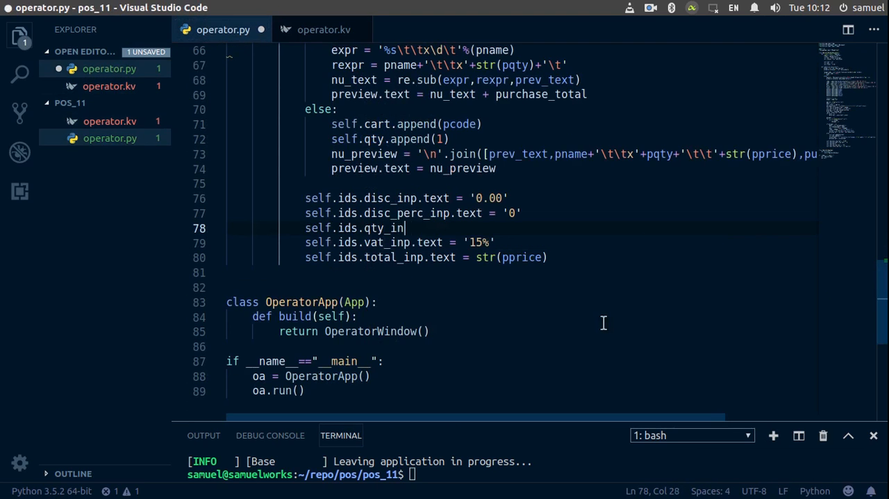
pyautogui.write('p.text =')
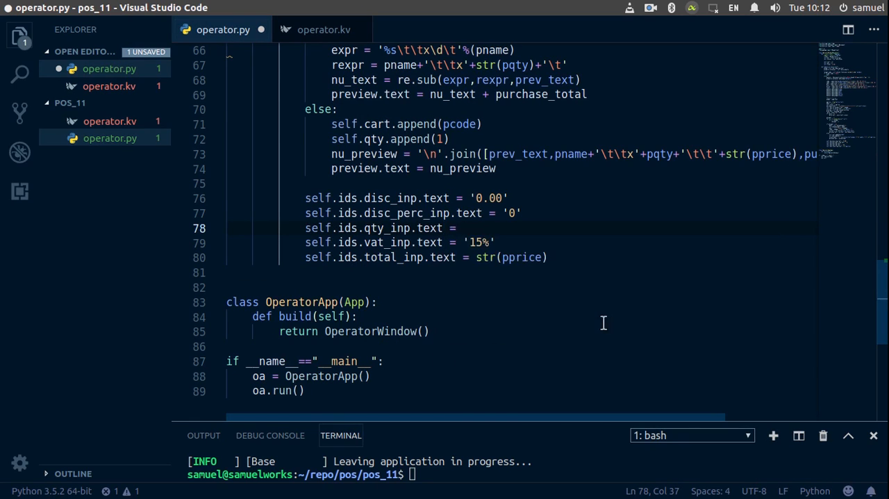
pyautogui.write('pqty')
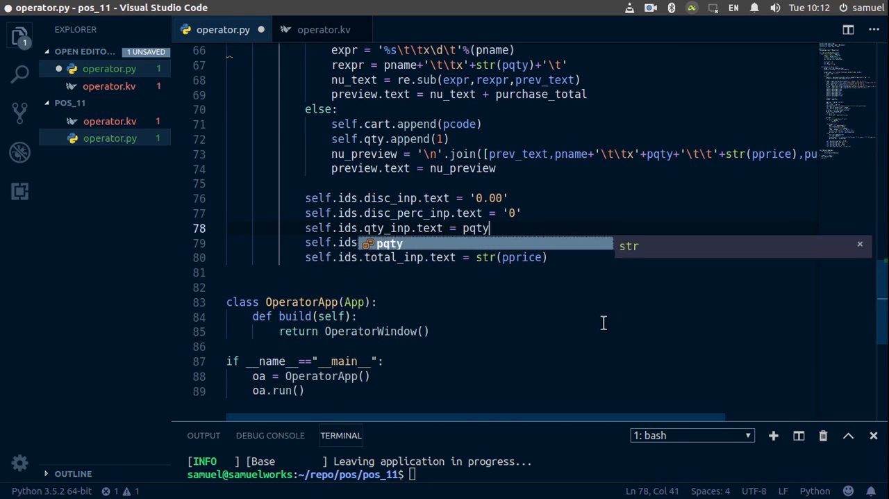
pyautogui.scroll(3)
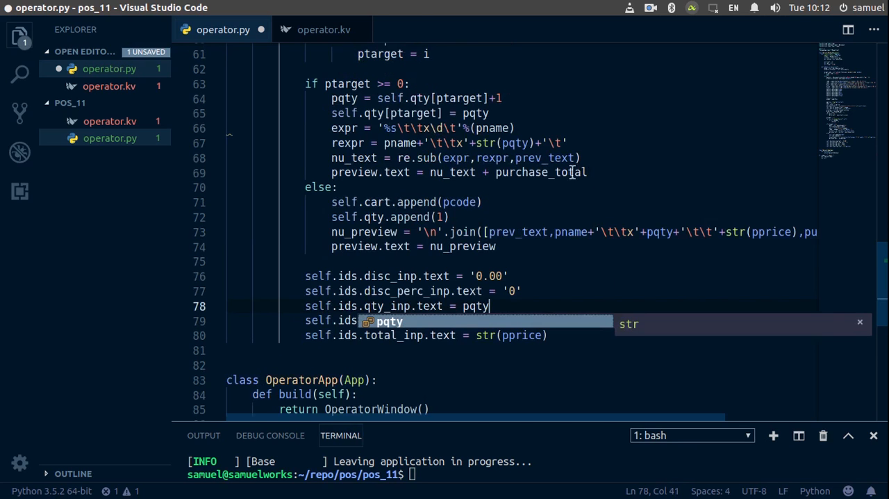
pyautogui.scroll(-3)
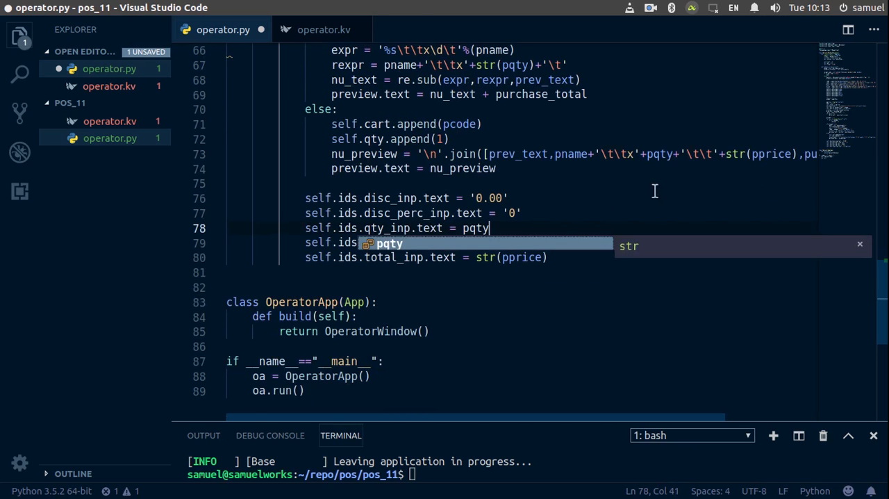
pyautogui.scroll(3)
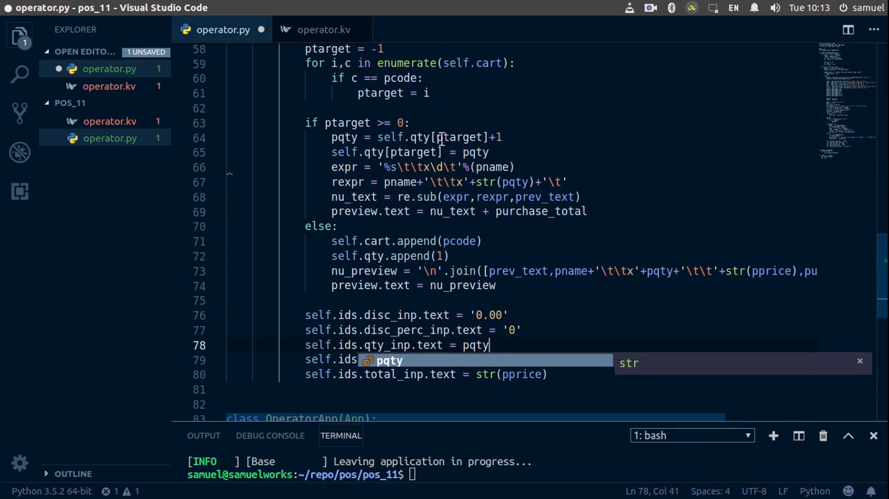
pyautogui.moveTo(563, 253)
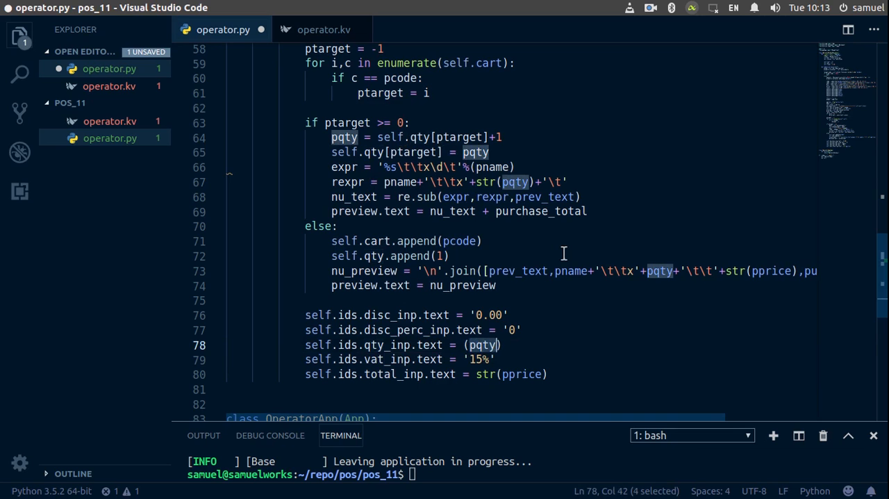
pyautogui.write('str')
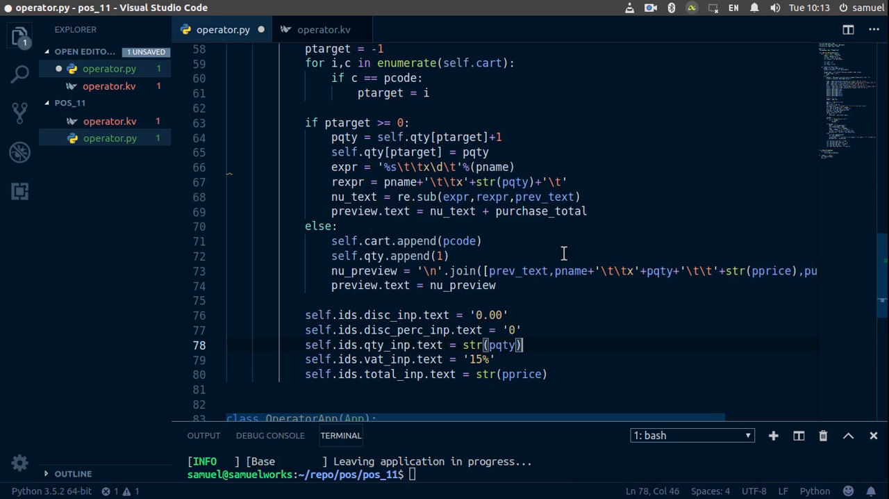
pyautogui.press('Enter')
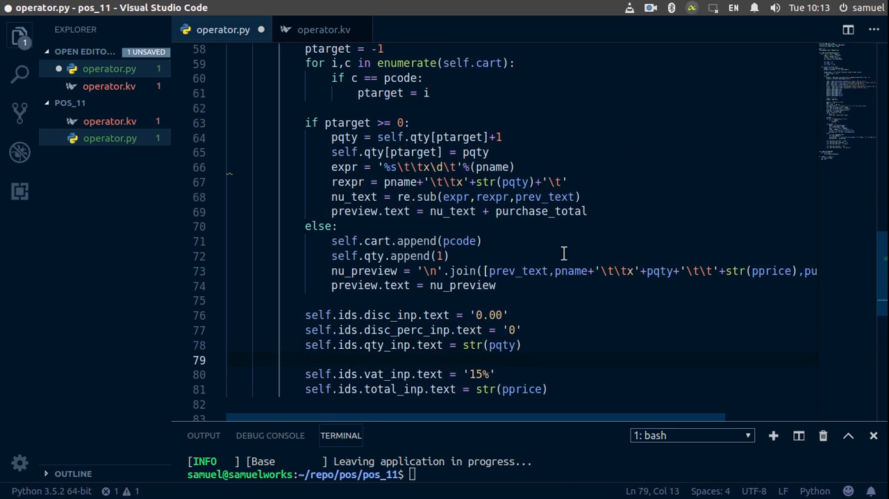
# - Add the line self.ids.price_inp.text = str(pprice) to operator.py
pyautogui.write('self.ids.')
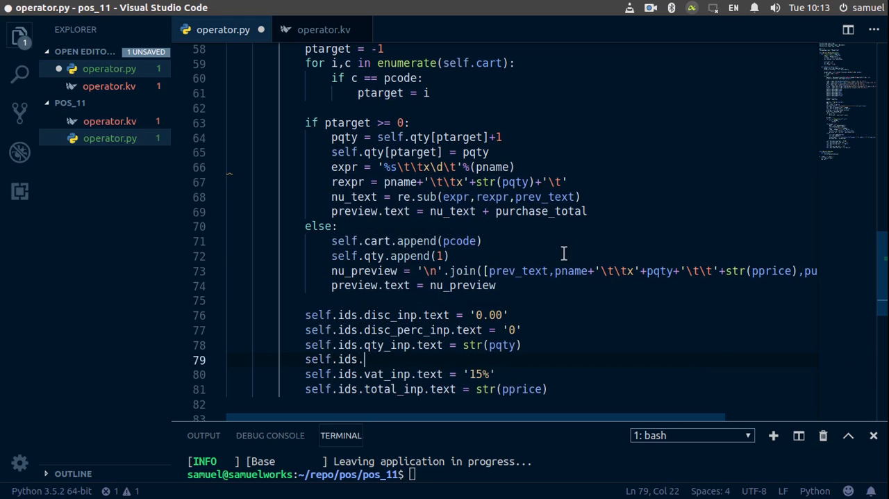
pyautogui.write('price_inp.')
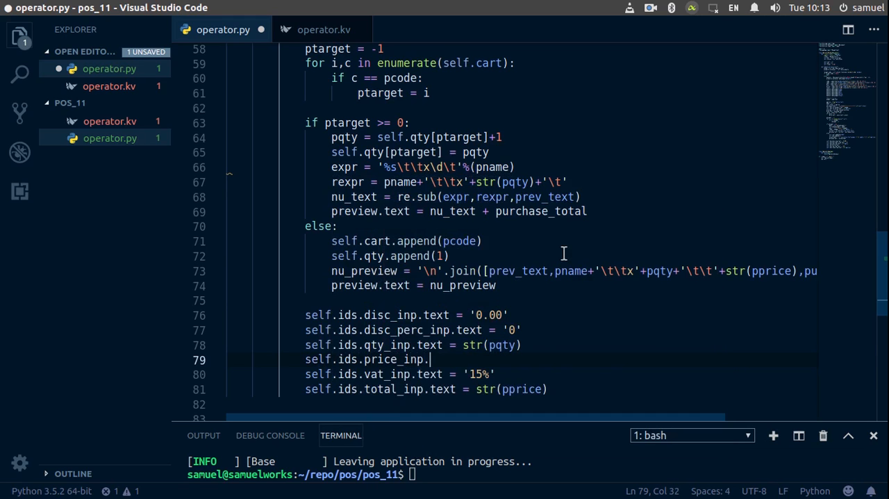
pyautogui.write('text')
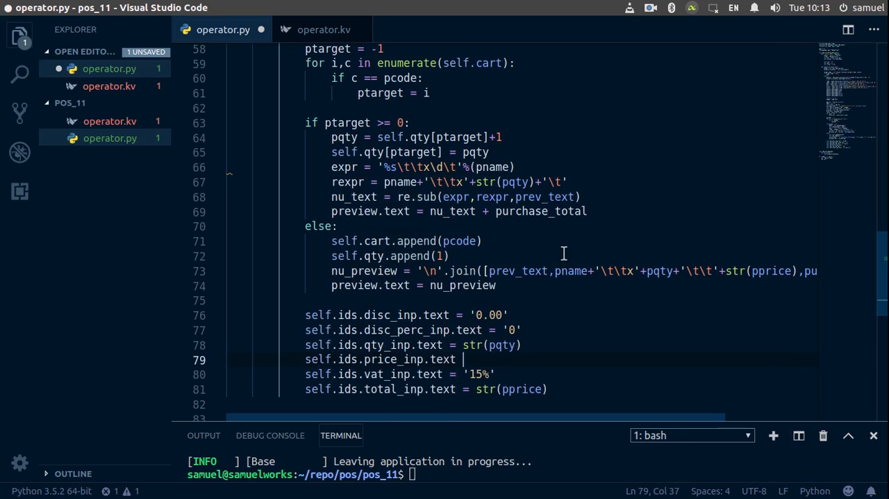
pyautogui.write('str')
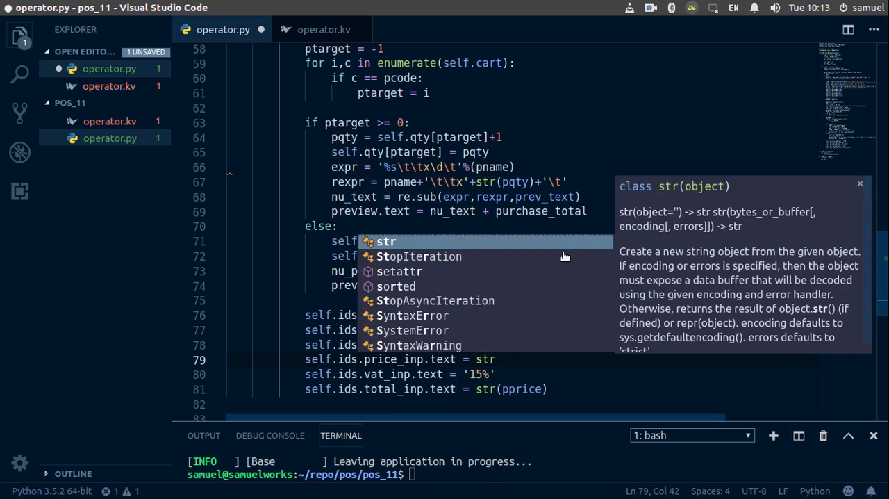
pyautogui.write('pprice)')
pyautogui.click(534, 474)
pyautogui.write('python3 operator.py')
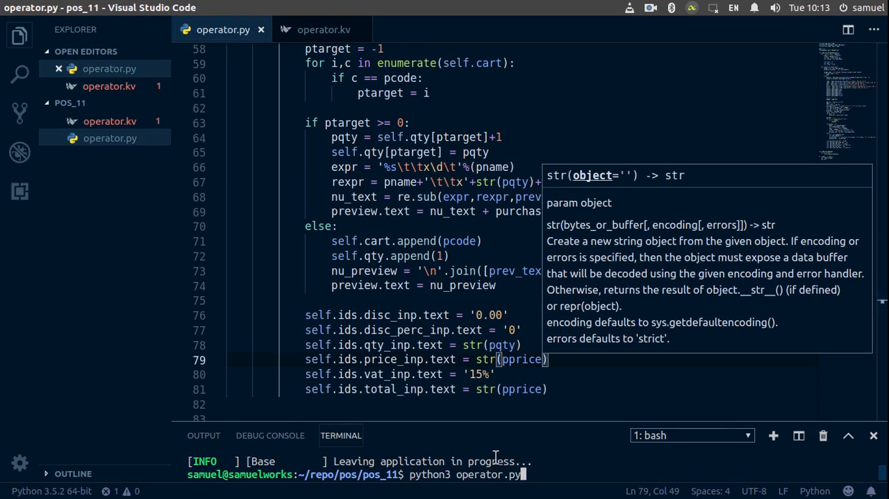
pyautogui.press('Return')
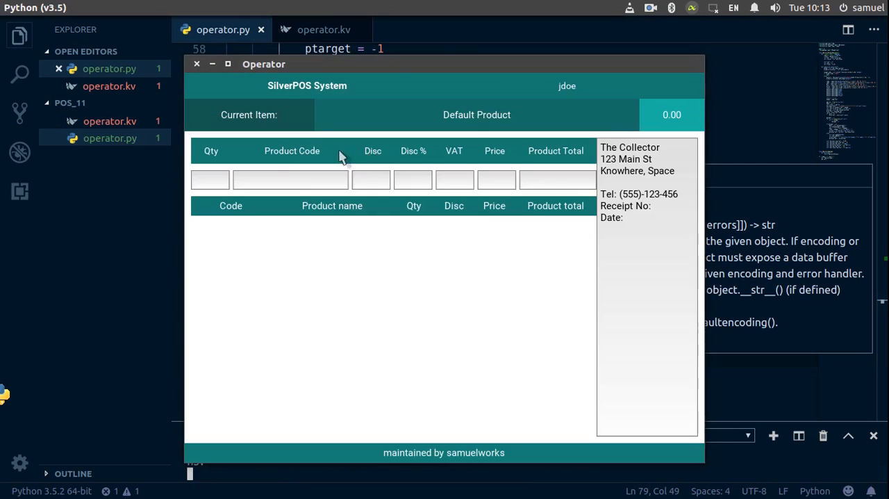
pyautogui.write('6')
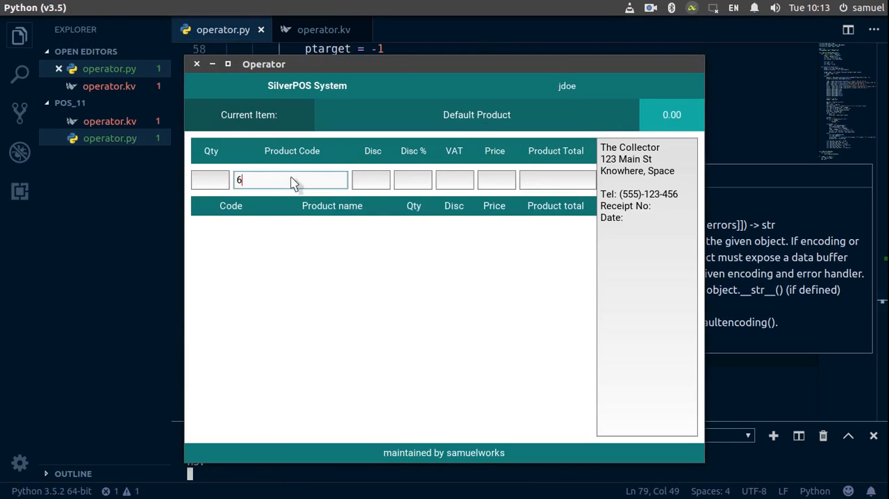
pyautogui.write('00129807')
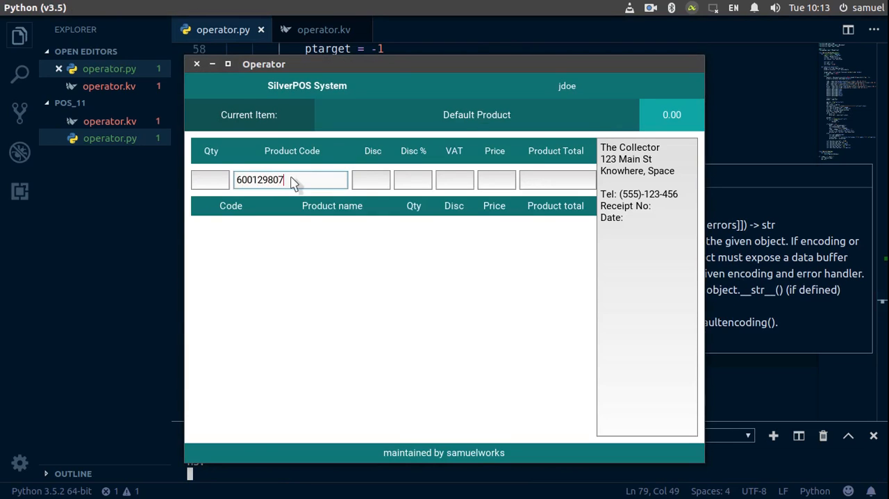
pyautogui.write('00652\\')
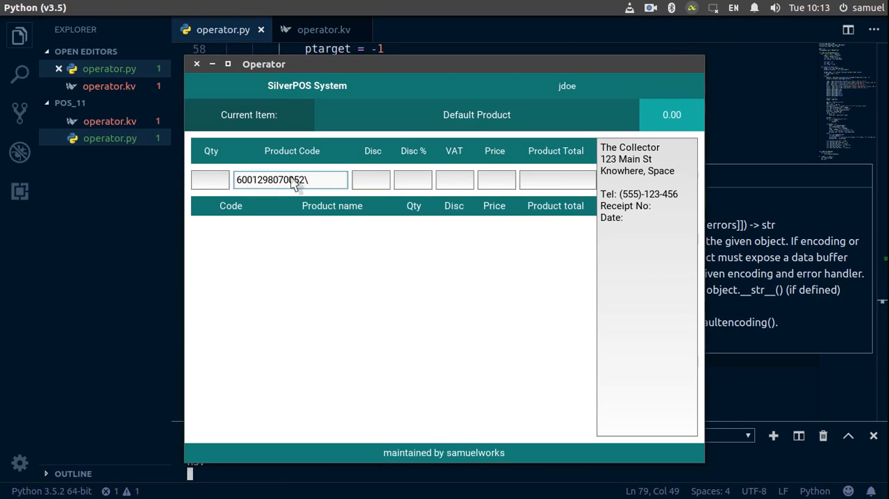
pyautogui.press('Return')
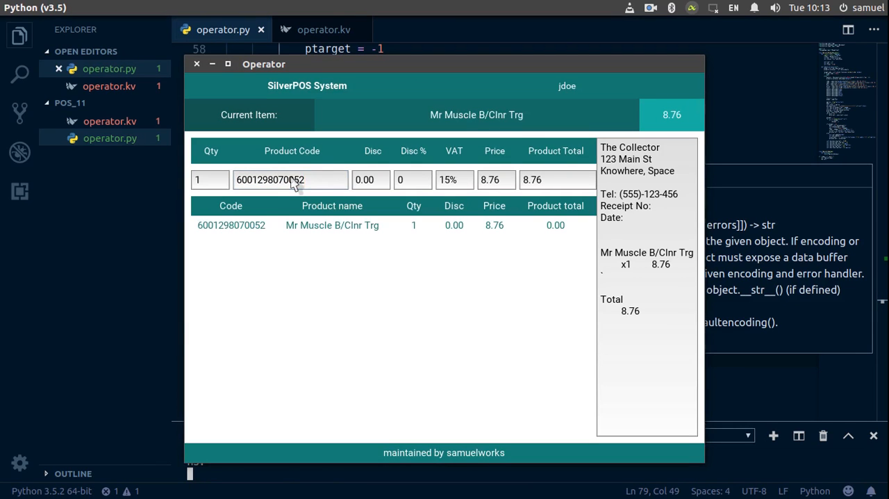
pyautogui.moveTo(228, 64)
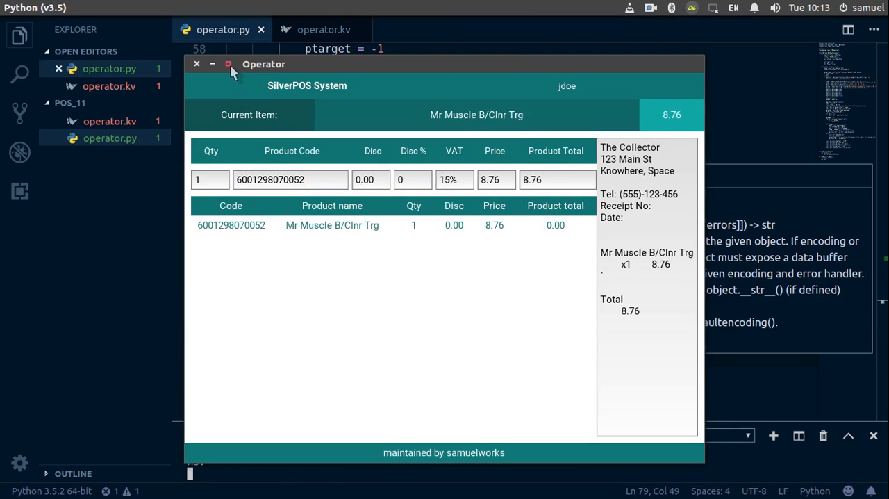
pyautogui.click(228, 63)
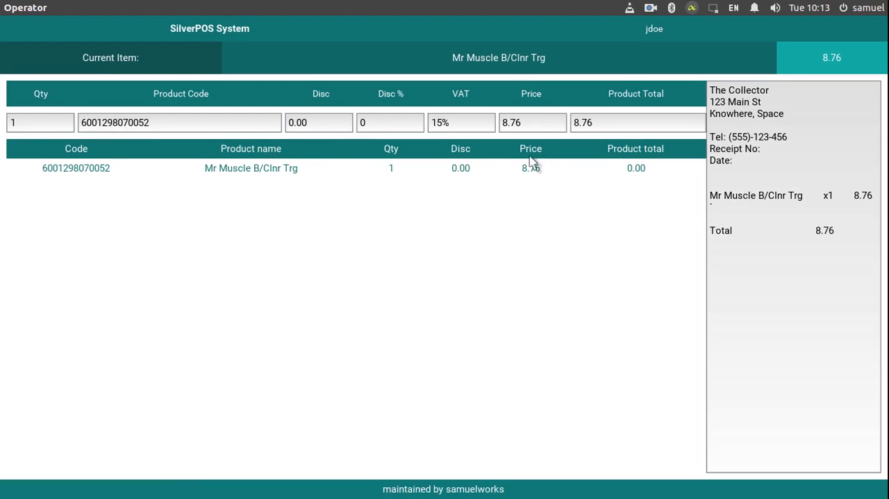